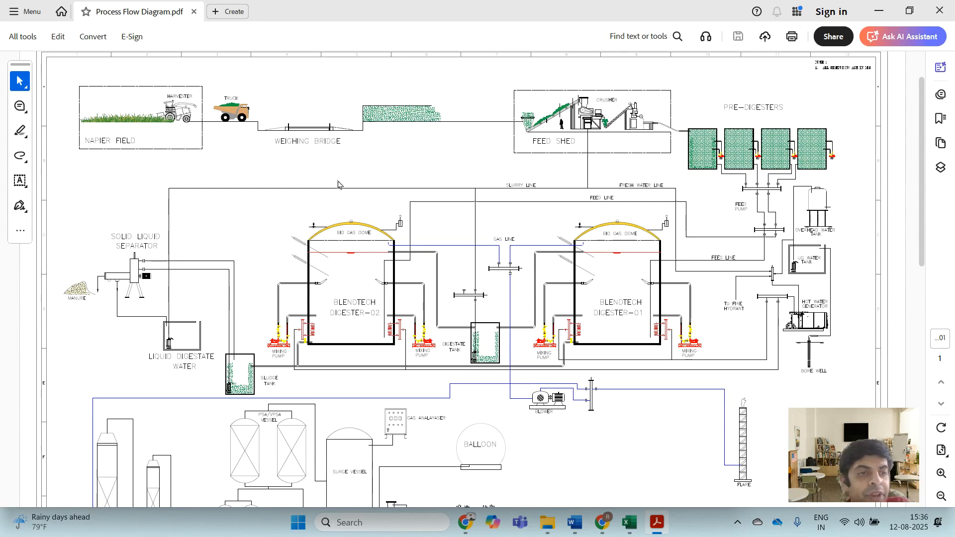
pyautogui.moveTo(267, 162)
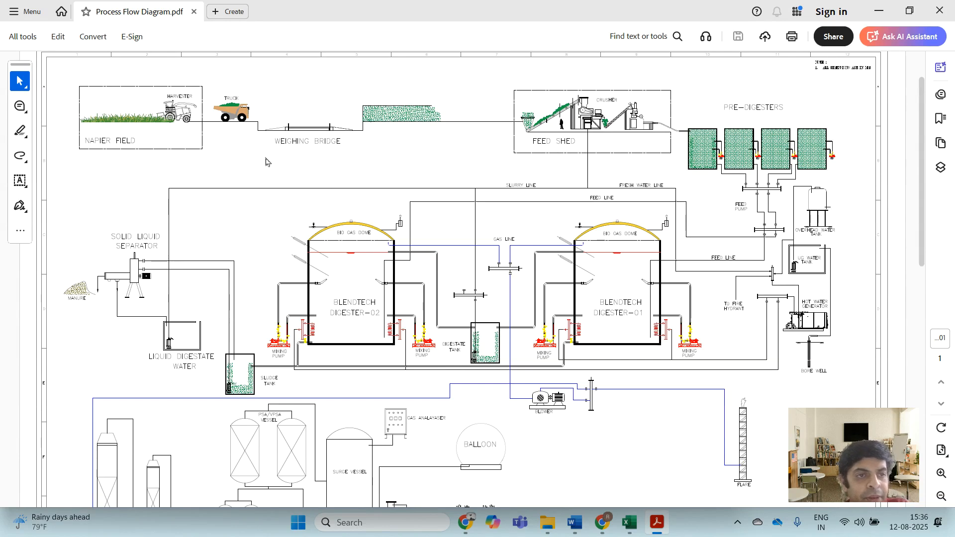
pyautogui.moveTo(113, 103)
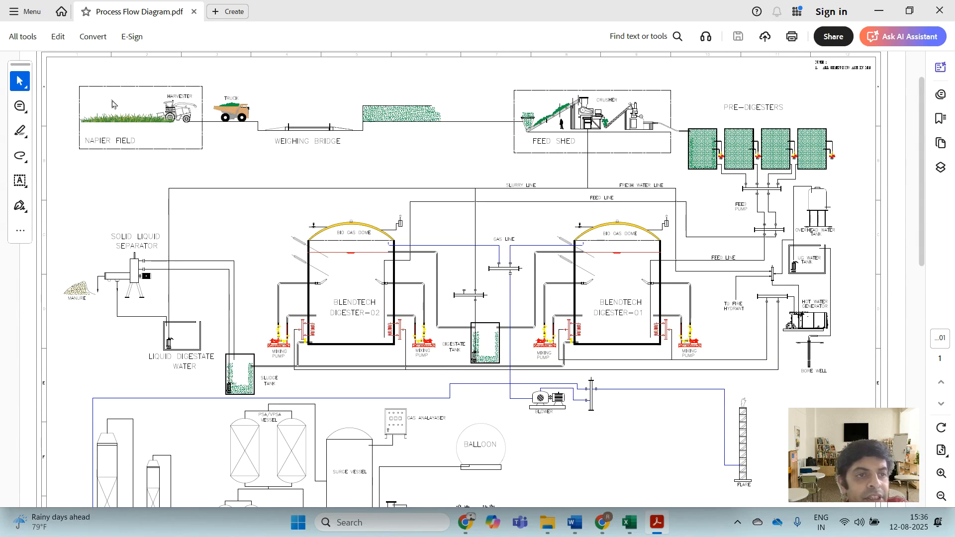
pyautogui.moveTo(145, 98)
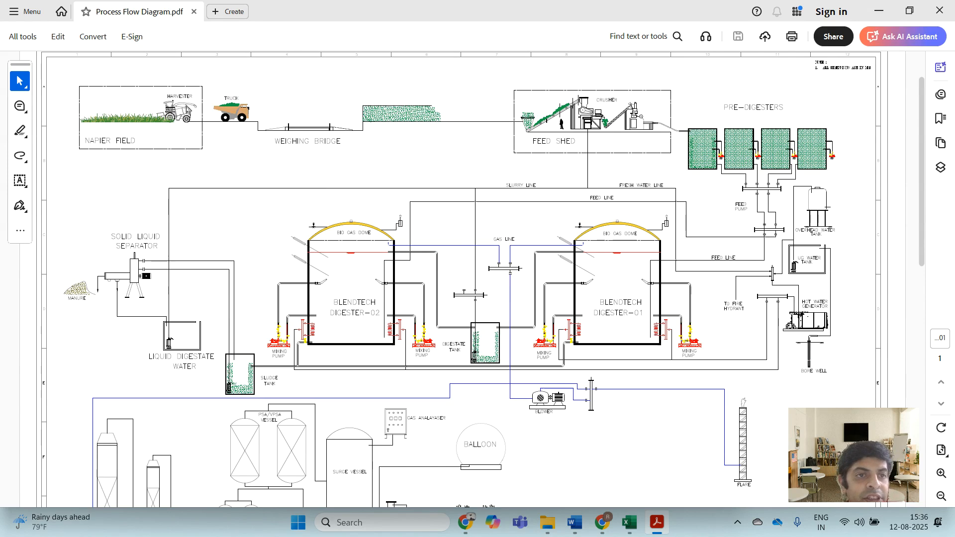
pyautogui.moveTo(218, 119)
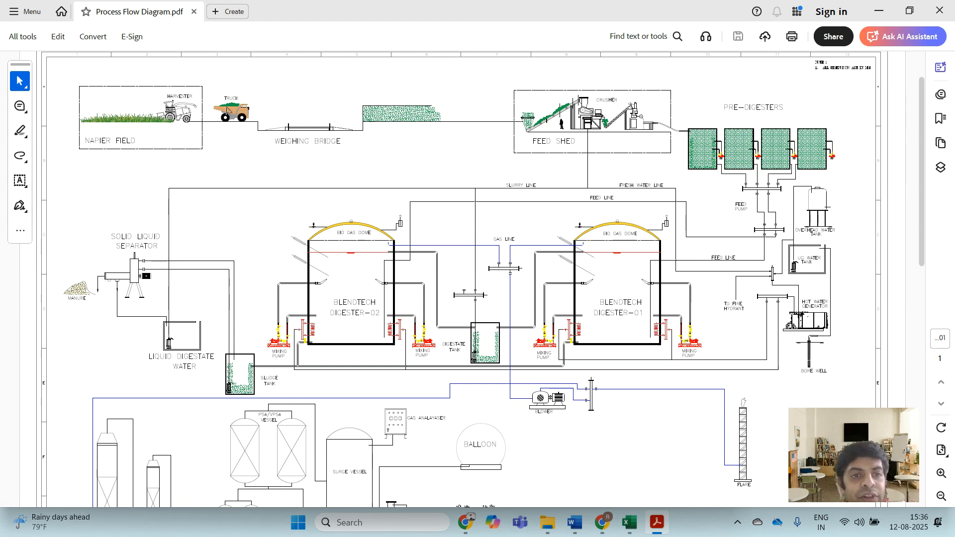
pyautogui.moveTo(290, 108)
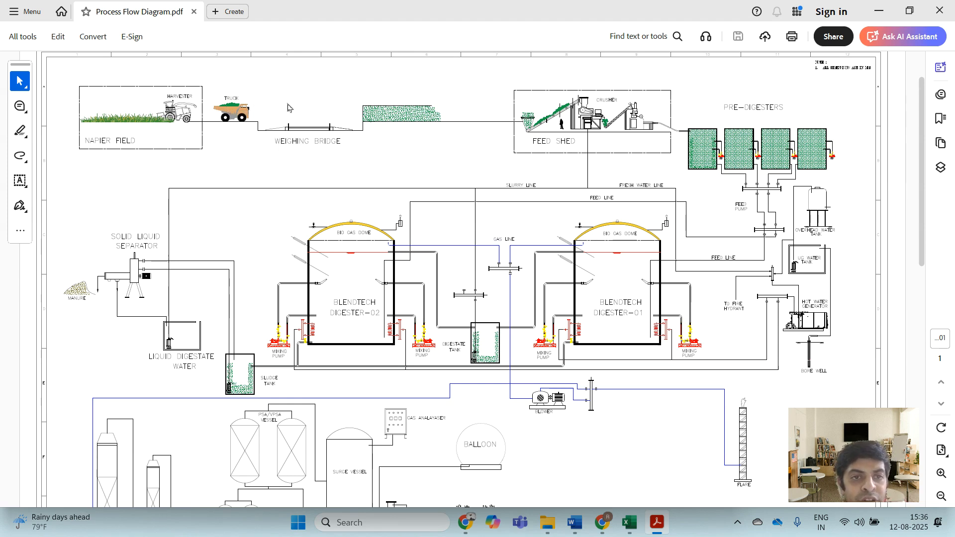
pyautogui.moveTo(340, 101)
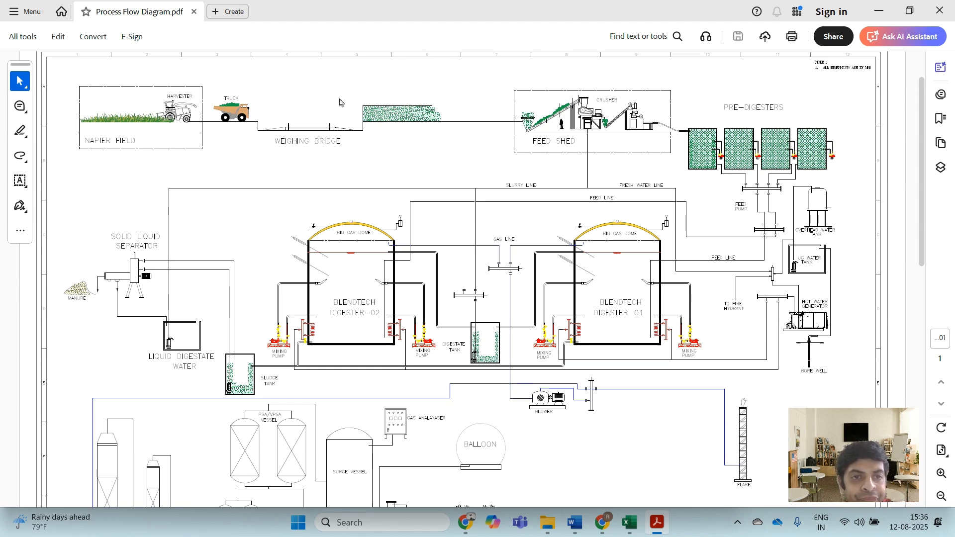
pyautogui.moveTo(270, 144)
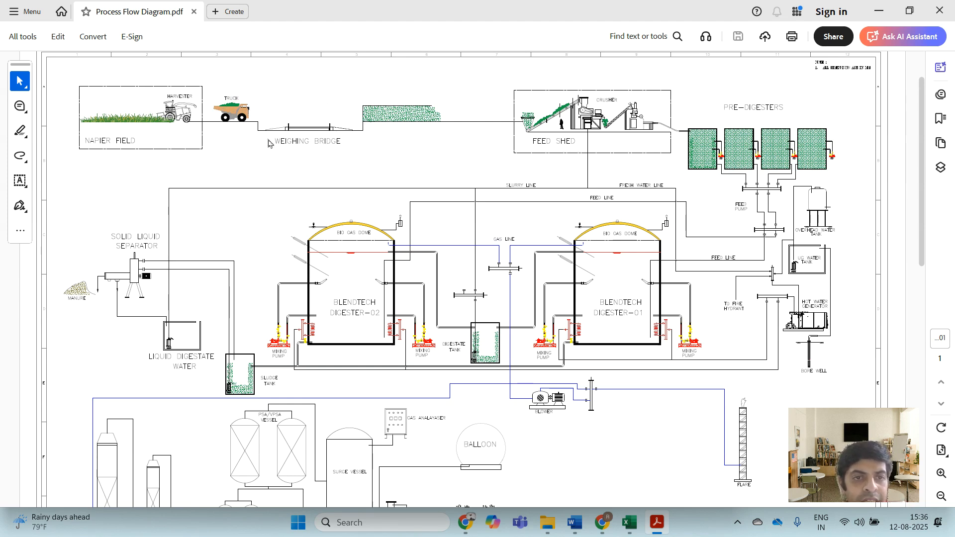
pyautogui.moveTo(322, 155)
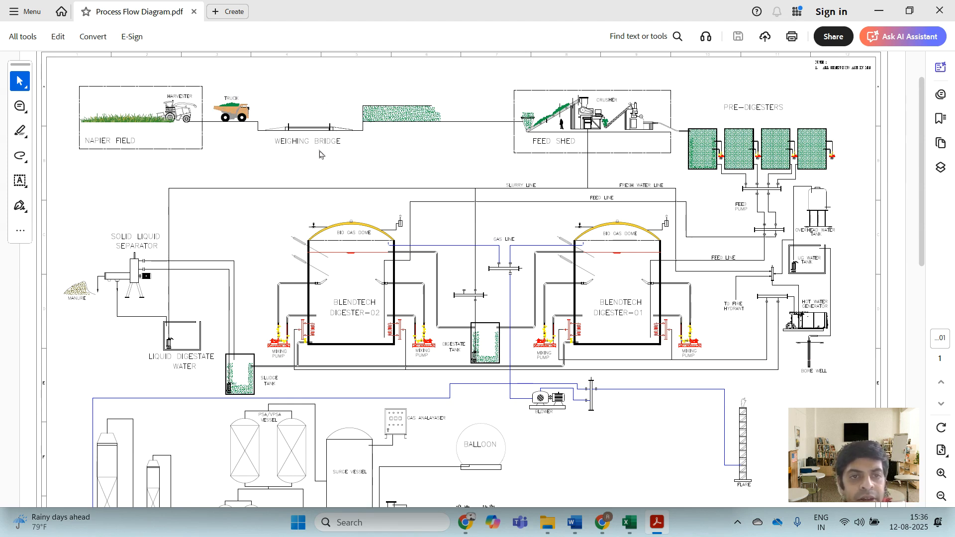
pyautogui.moveTo(350, 122)
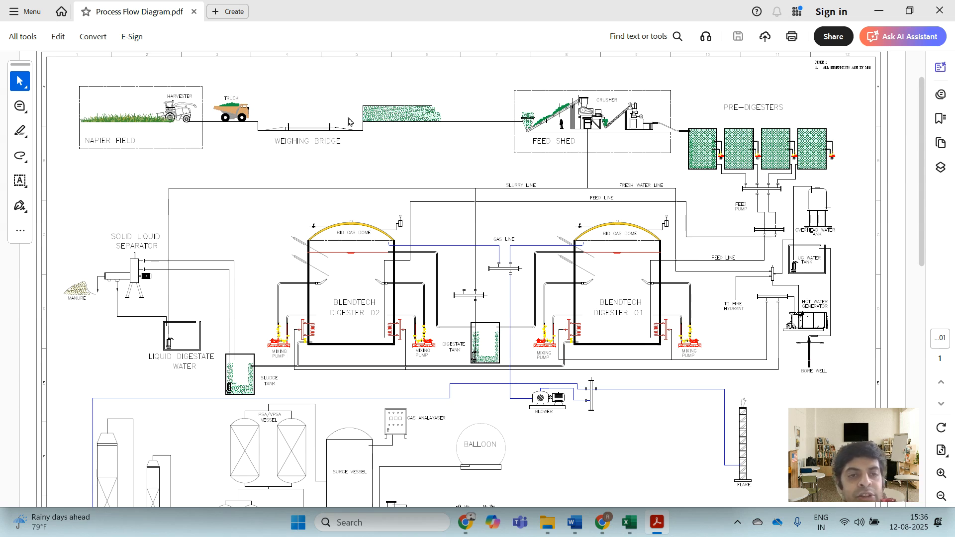
pyautogui.moveTo(322, 98)
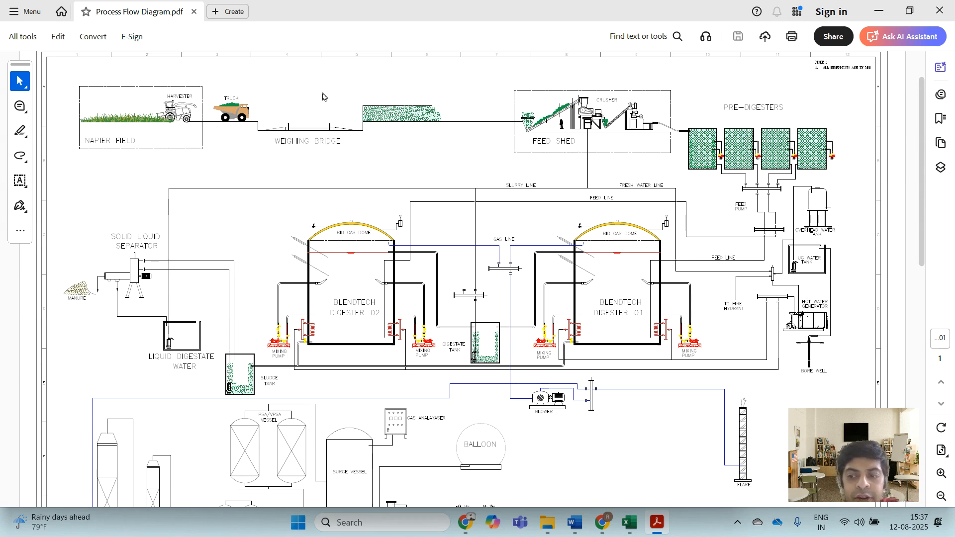
pyautogui.moveTo(277, 130)
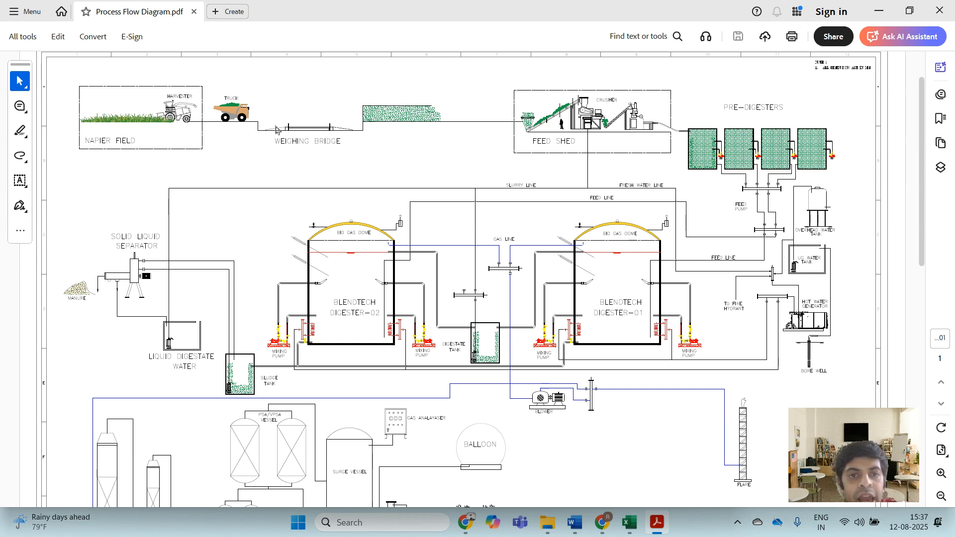
pyautogui.moveTo(481, 126)
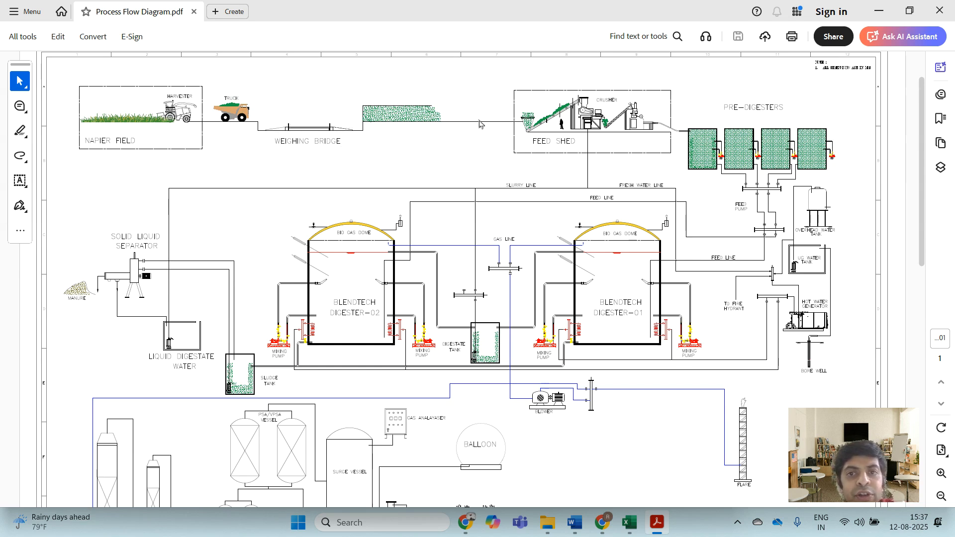
pyautogui.moveTo(584, 103)
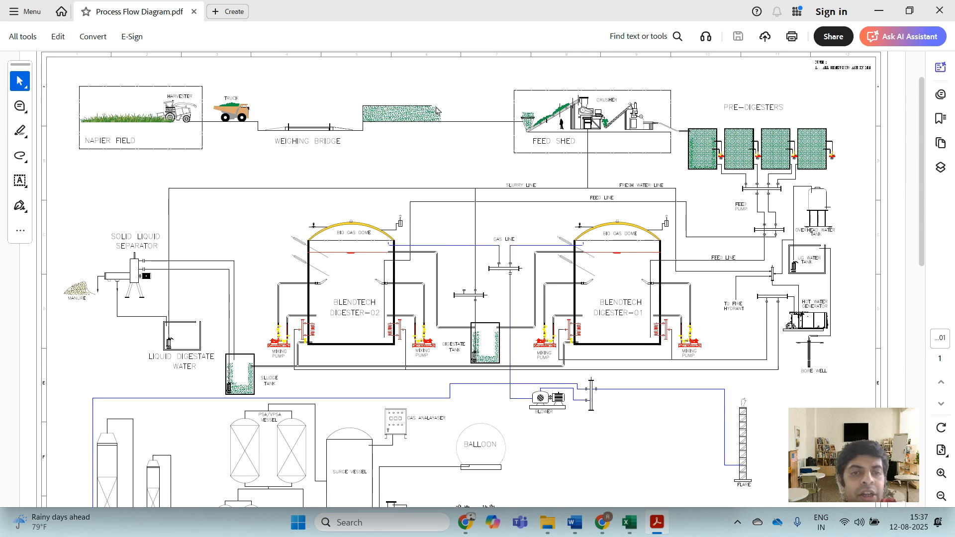
pyautogui.moveTo(433, 108)
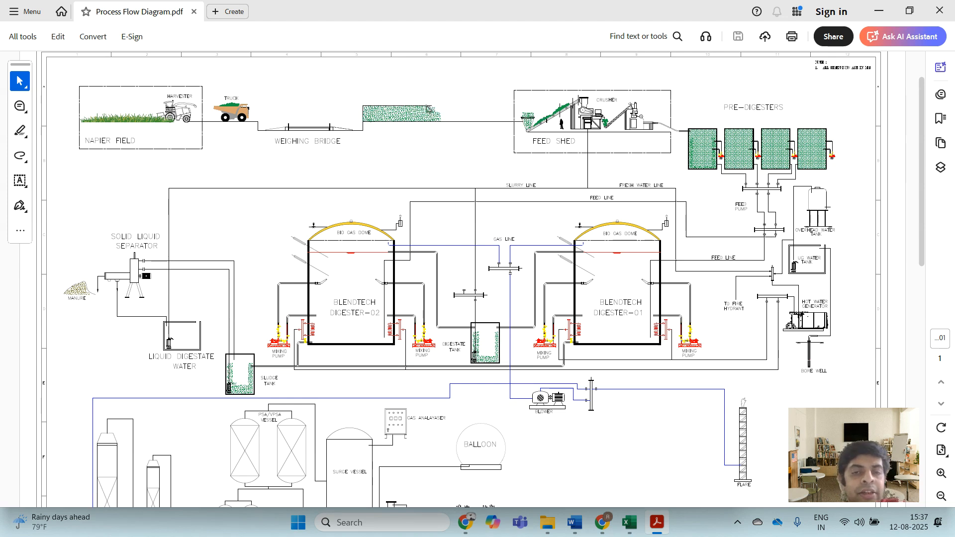
pyautogui.moveTo(548, 118)
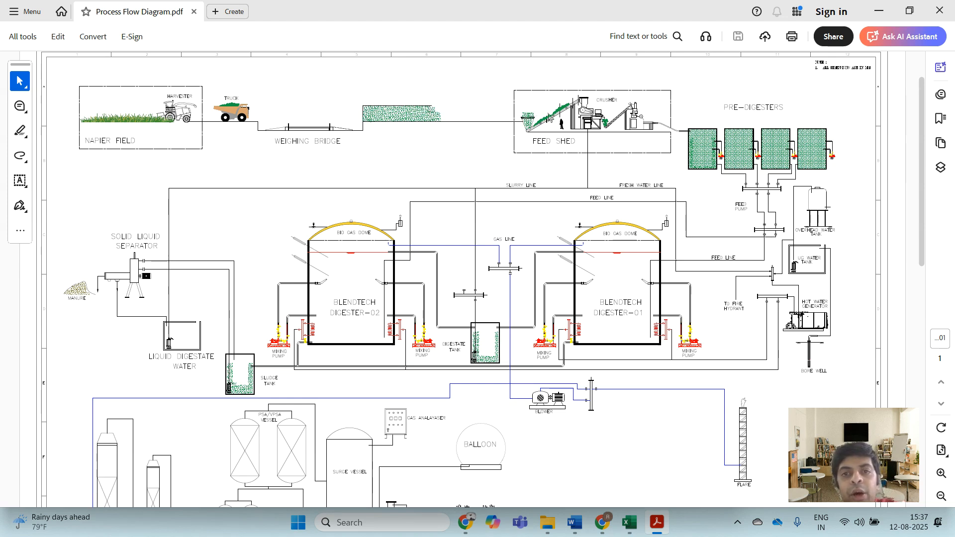
pyautogui.moveTo(551, 129)
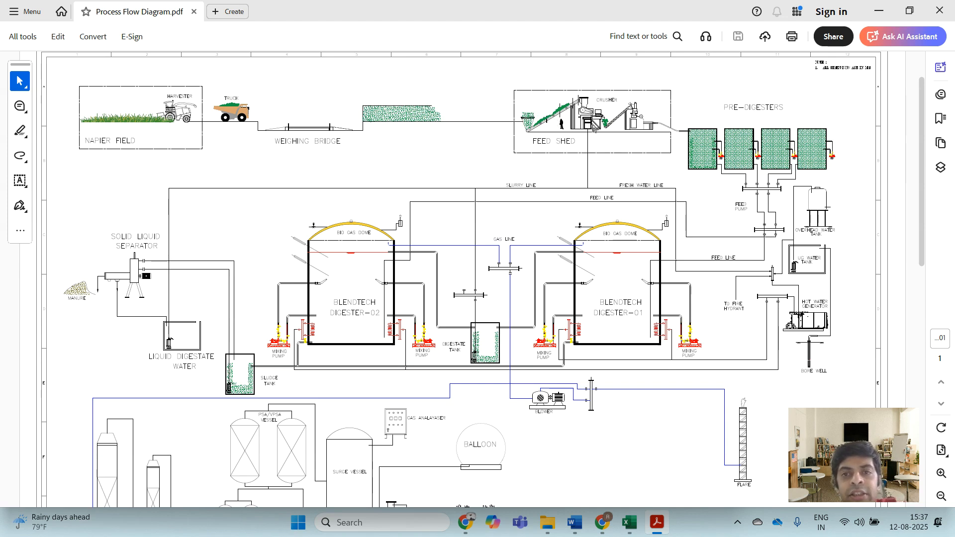
pyautogui.moveTo(596, 132)
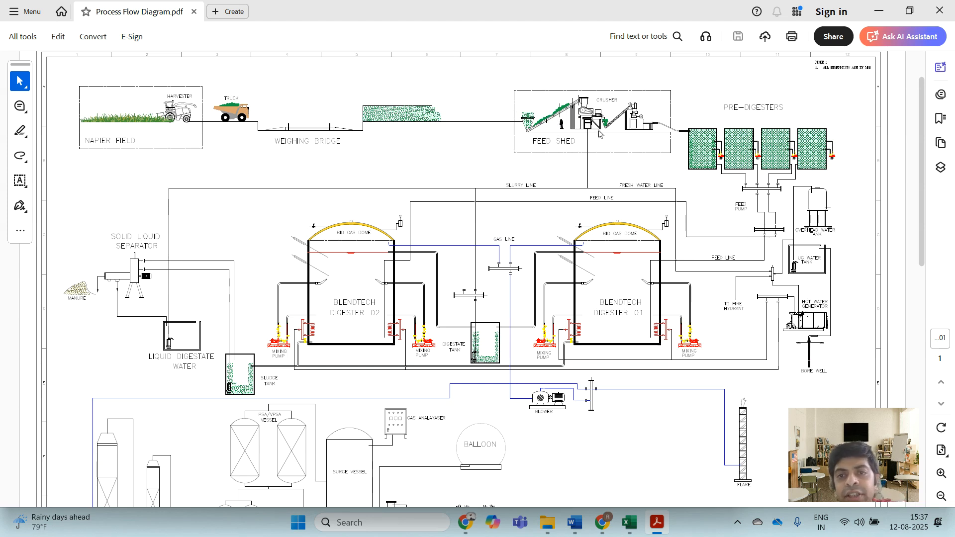
pyautogui.moveTo(547, 189)
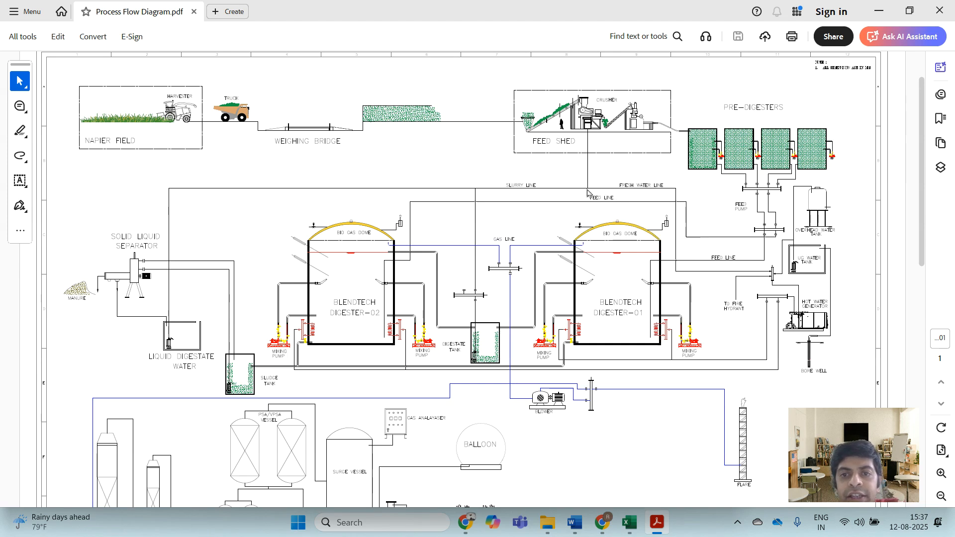
pyautogui.moveTo(585, 190)
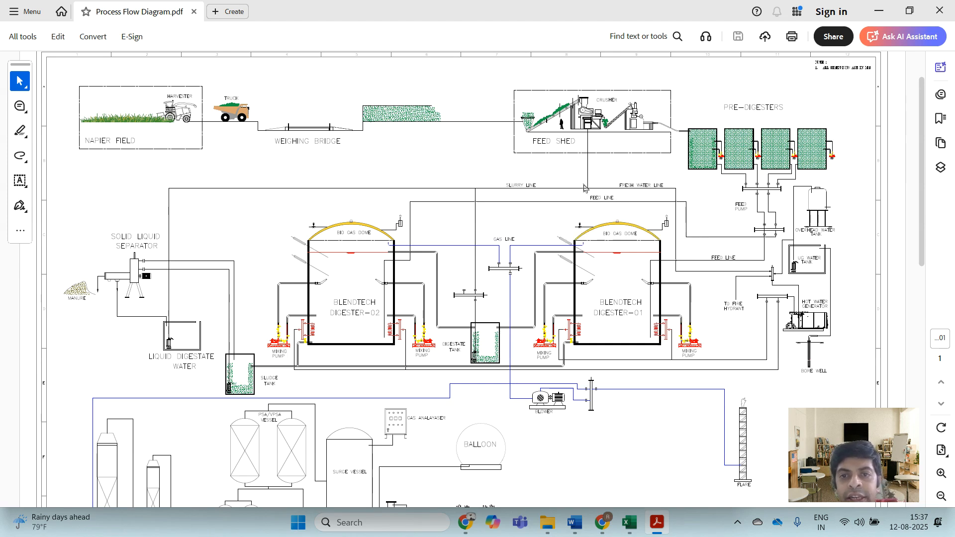
pyautogui.moveTo(609, 129)
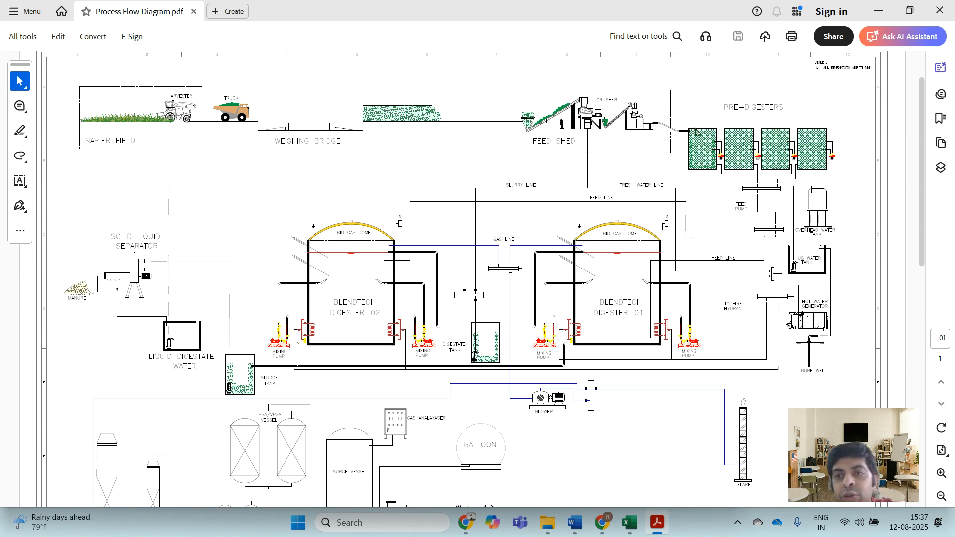
pyautogui.moveTo(763, 123)
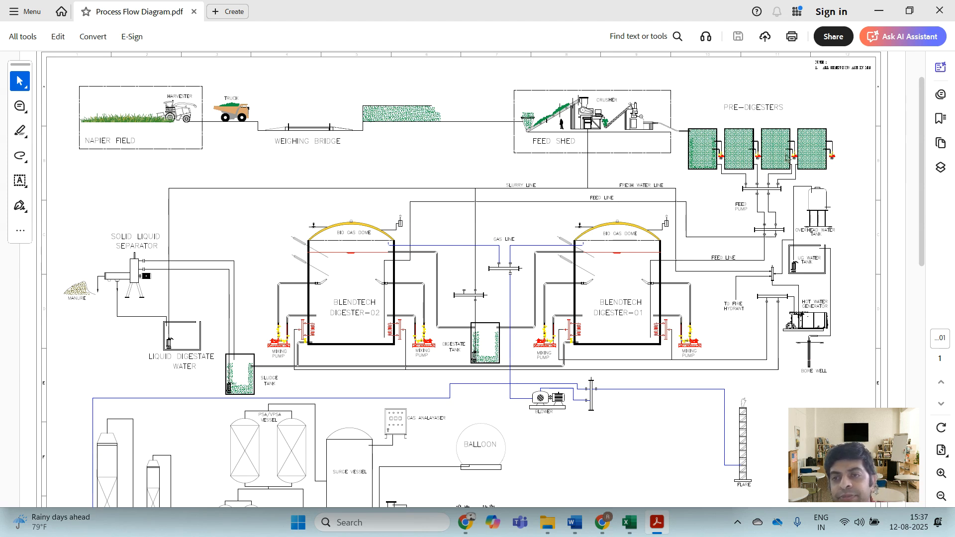
pyautogui.moveTo(799, 202)
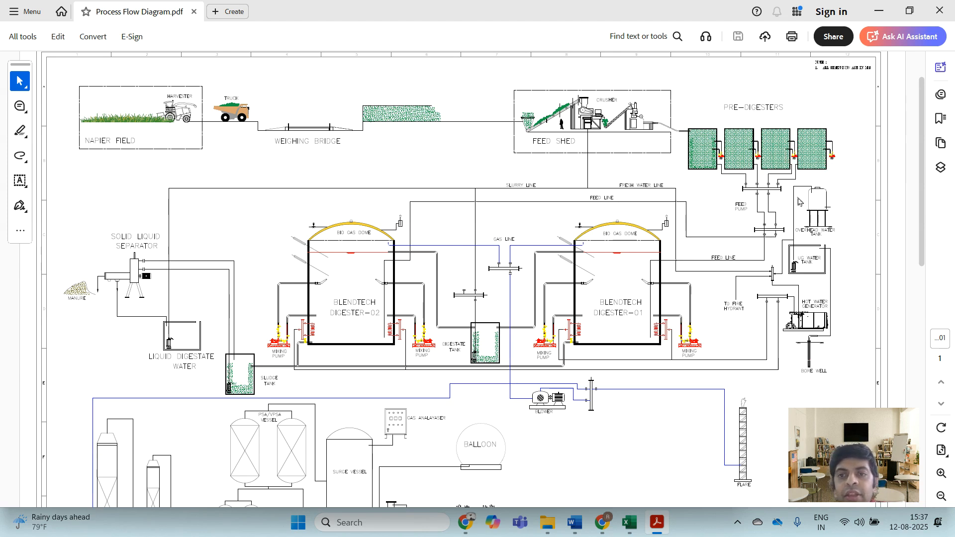
pyautogui.moveTo(752, 155)
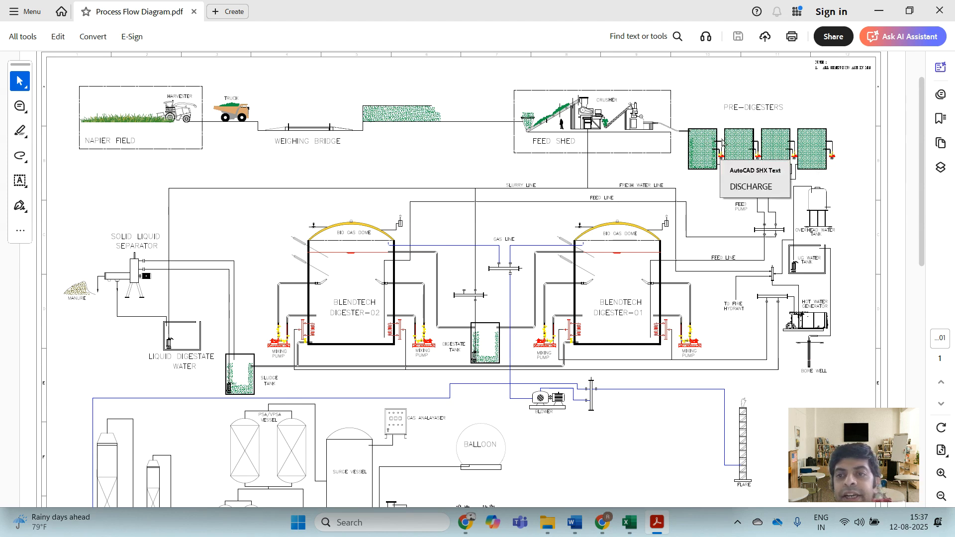
pyautogui.moveTo(714, 119)
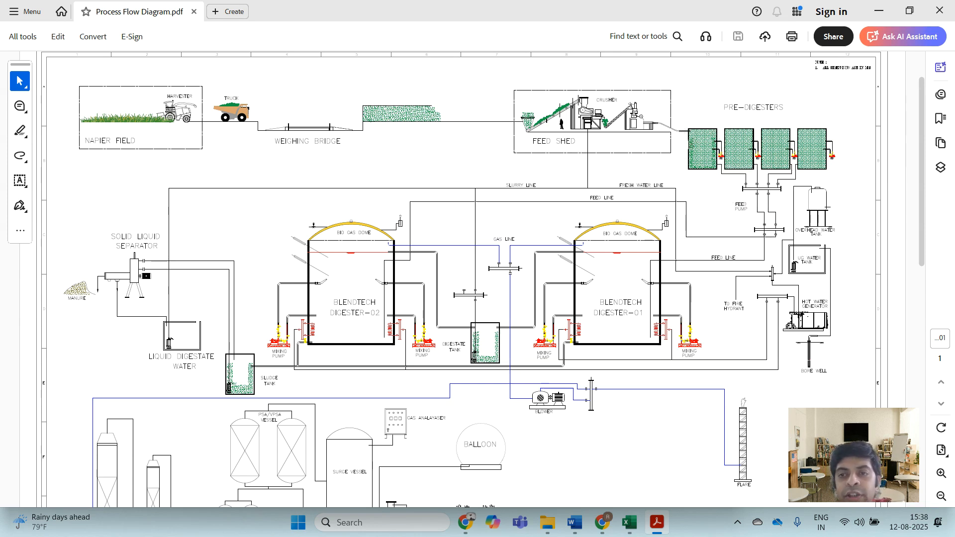
pyautogui.moveTo(683, 173)
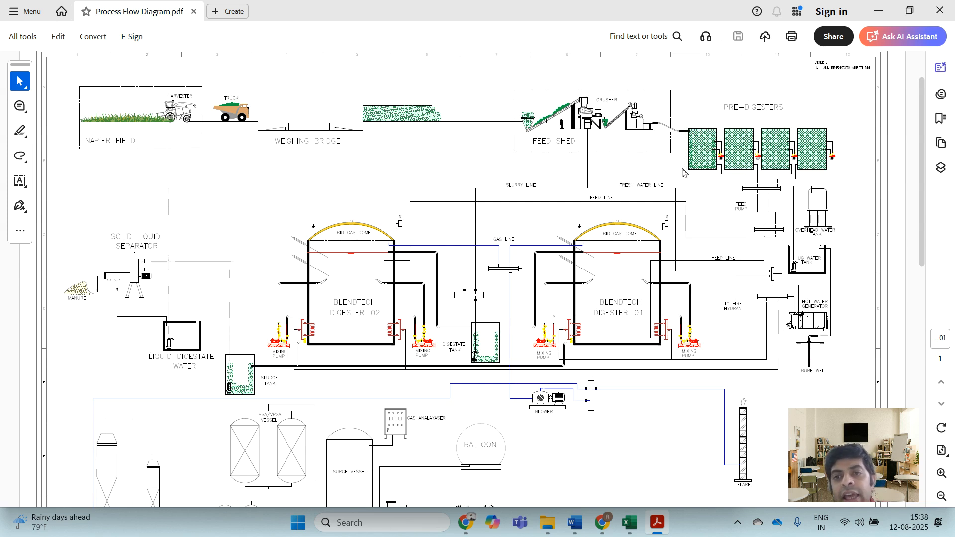
pyautogui.moveTo(717, 135)
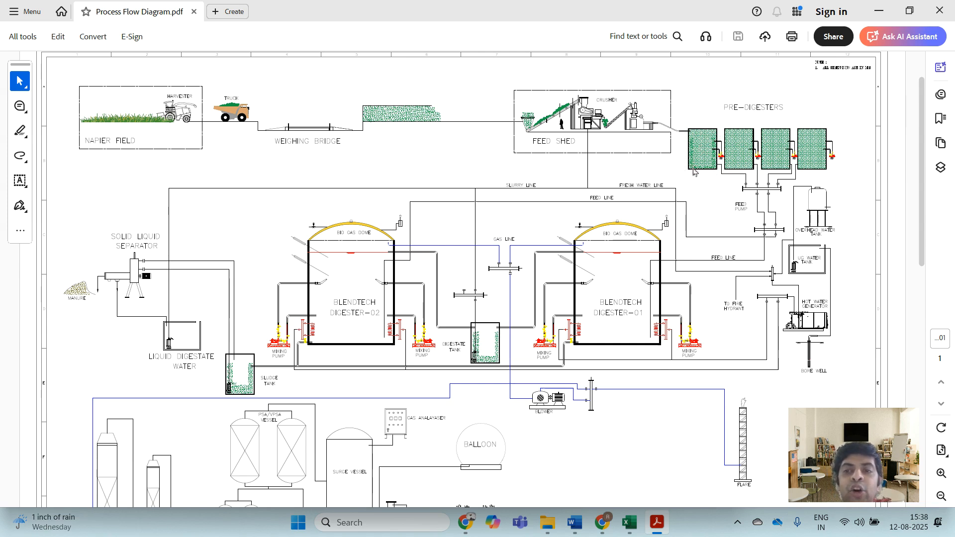
pyautogui.moveTo(696, 180)
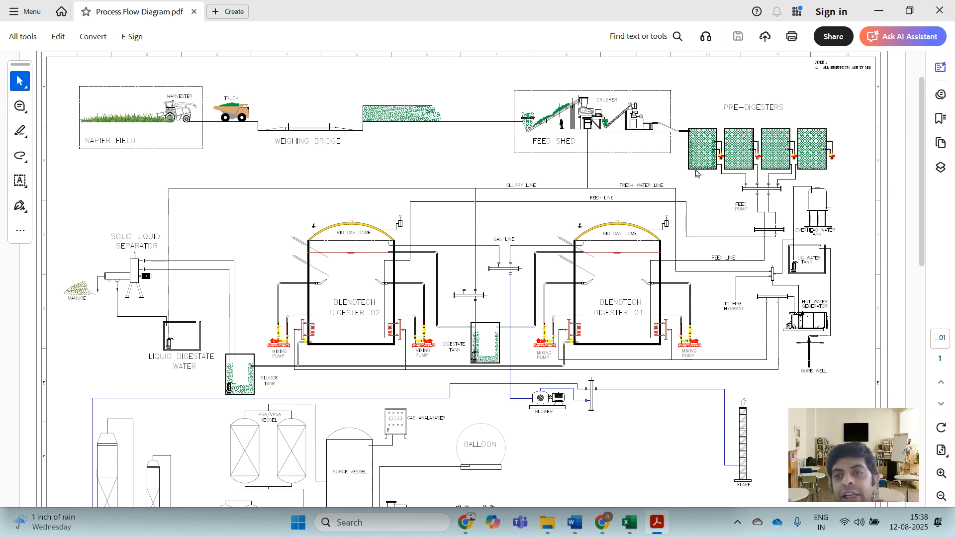
pyautogui.moveTo(731, 174)
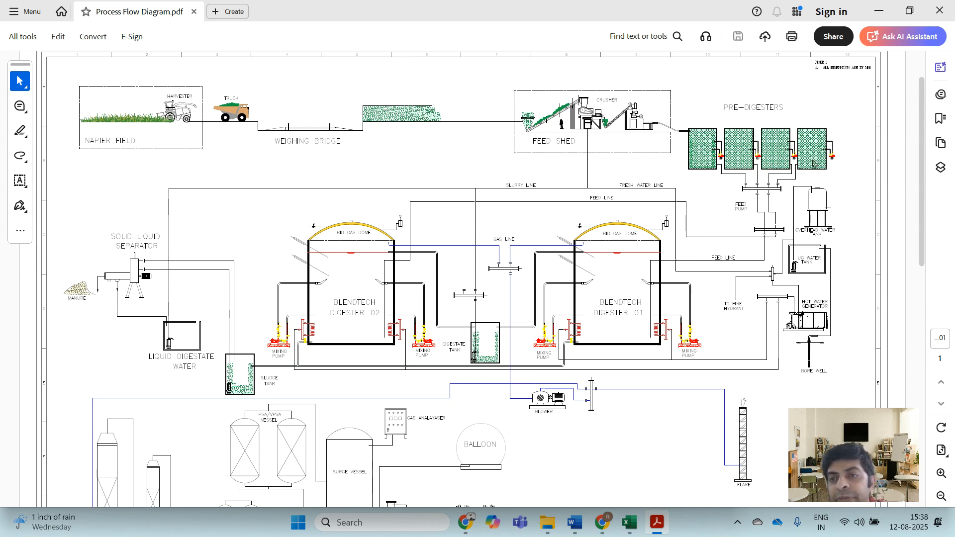
pyautogui.moveTo(718, 155)
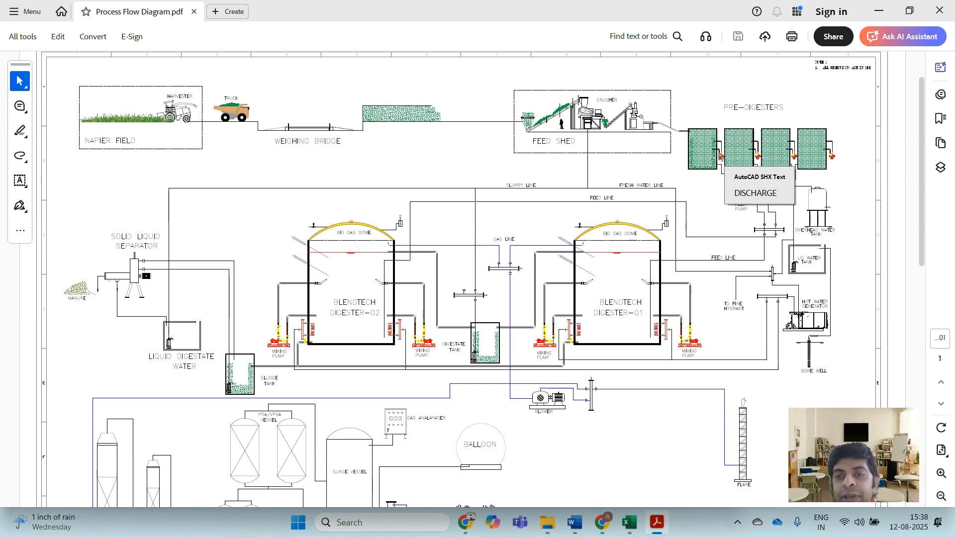
pyautogui.moveTo(712, 196)
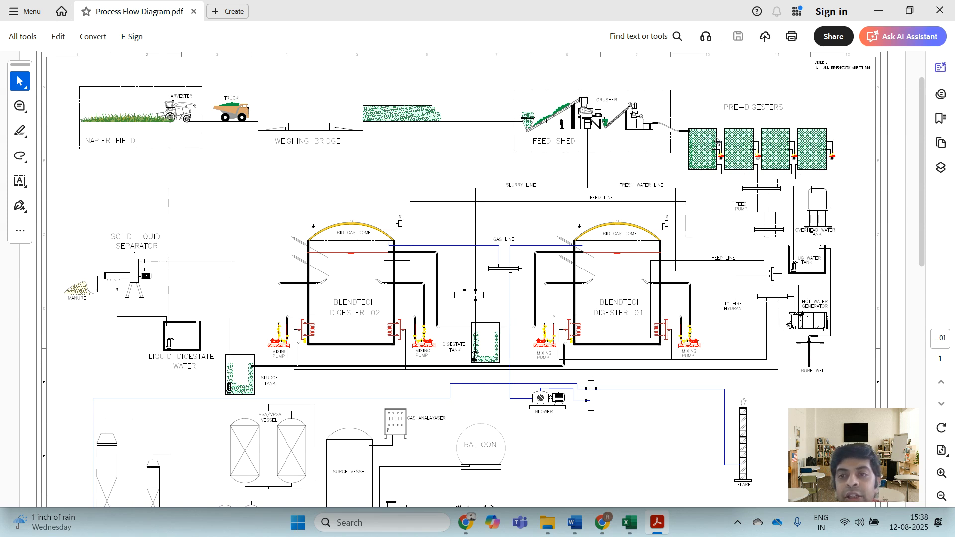
pyautogui.moveTo(763, 177)
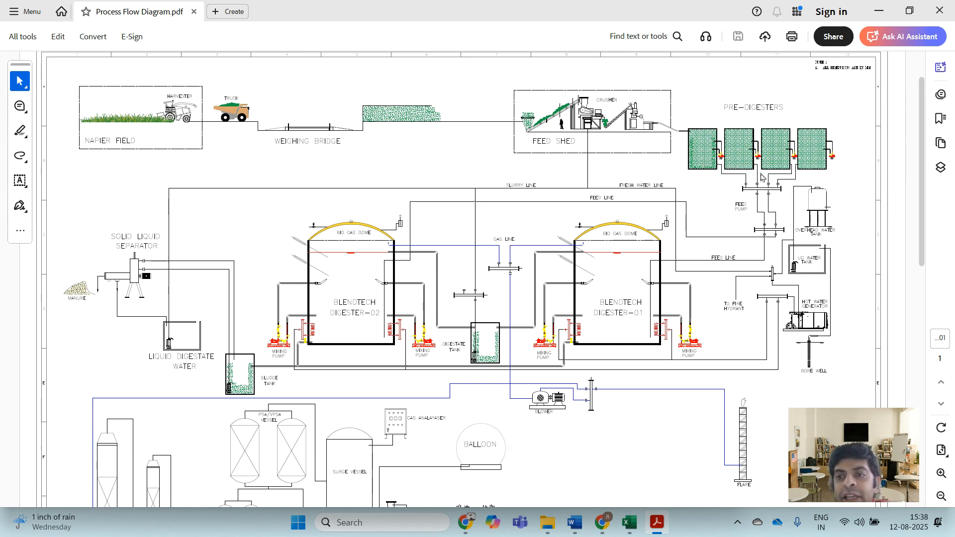
pyautogui.moveTo(771, 190)
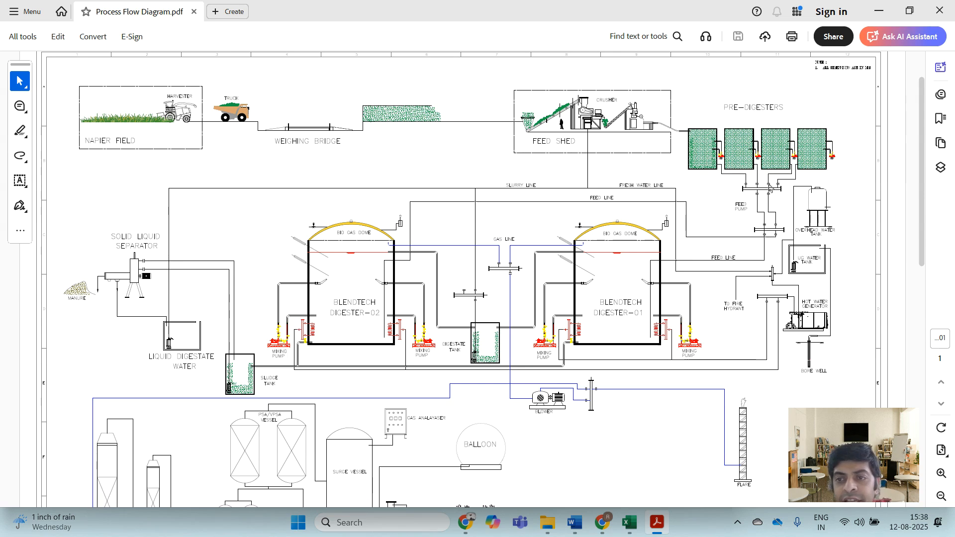
pyautogui.moveTo(687, 274)
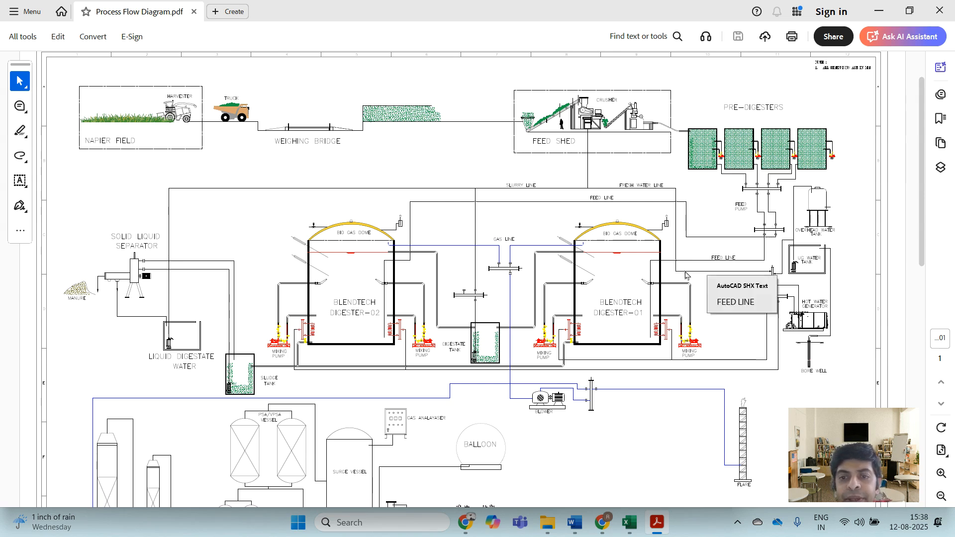
pyautogui.moveTo(649, 330)
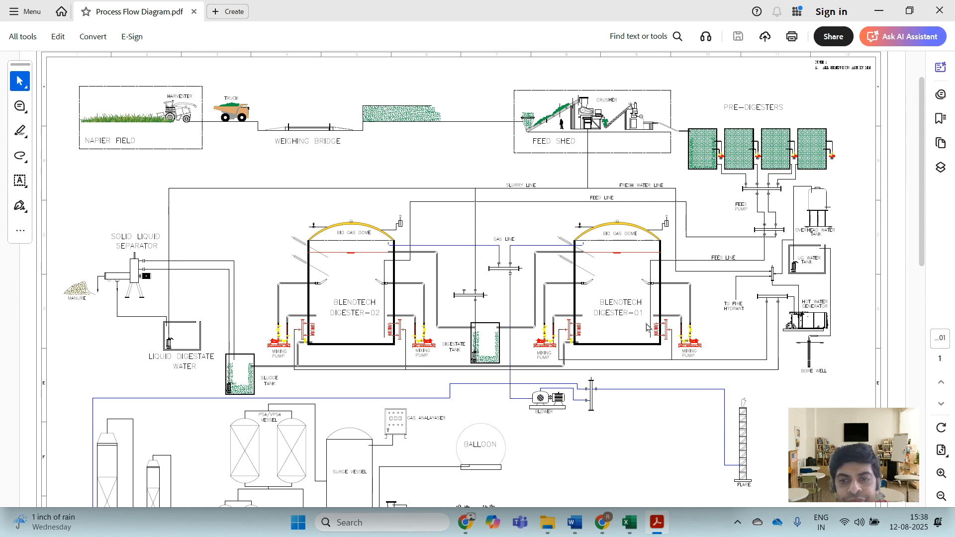
pyautogui.moveTo(647, 247)
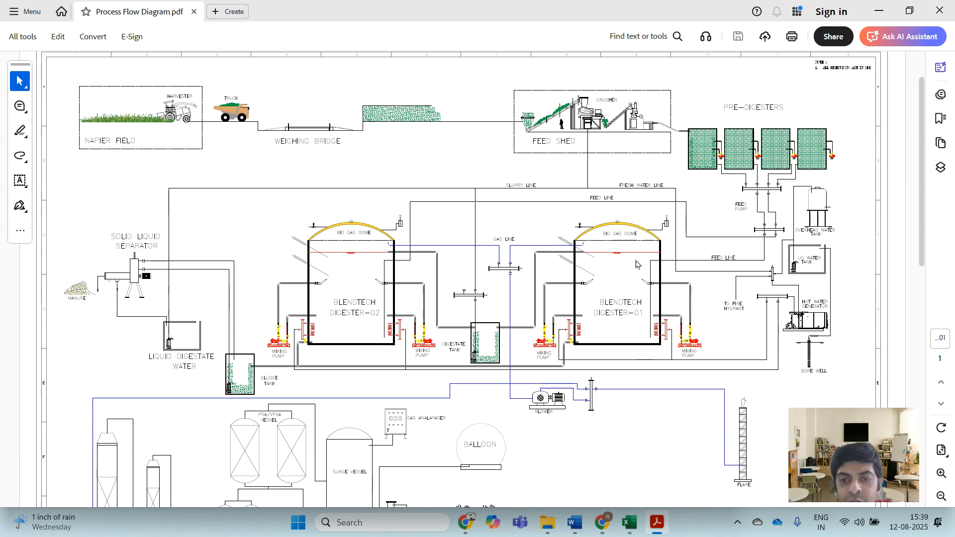
pyautogui.moveTo(657, 301)
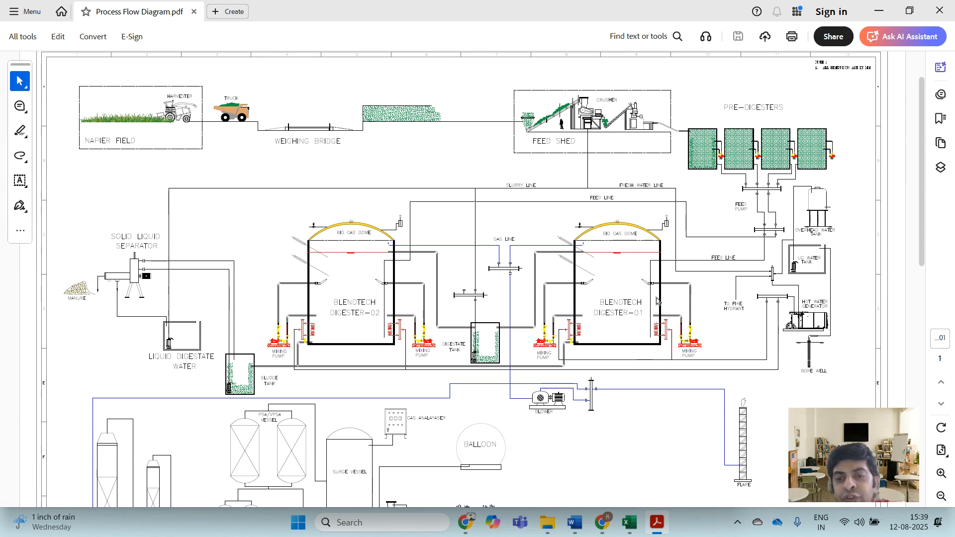
pyautogui.moveTo(651, 297)
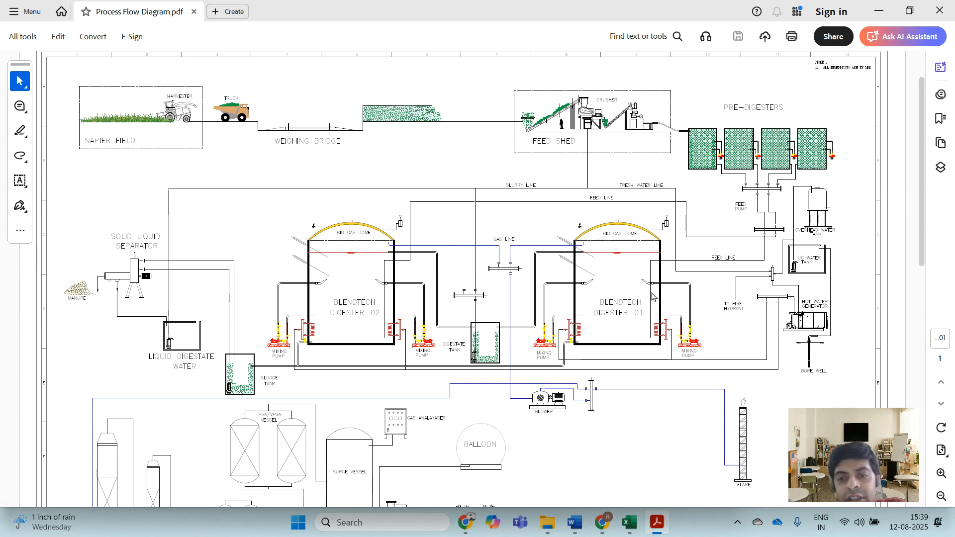
pyautogui.moveTo(631, 302)
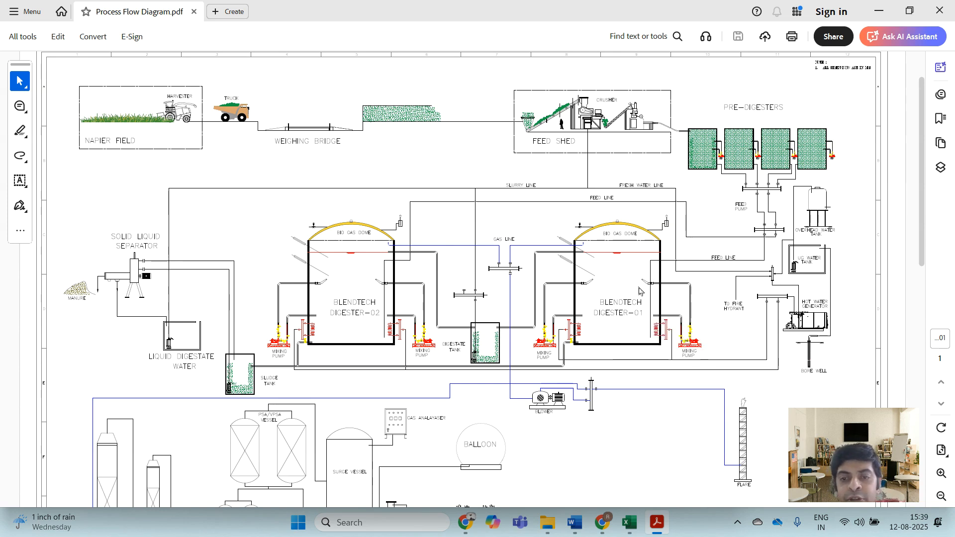
pyautogui.moveTo(640, 237)
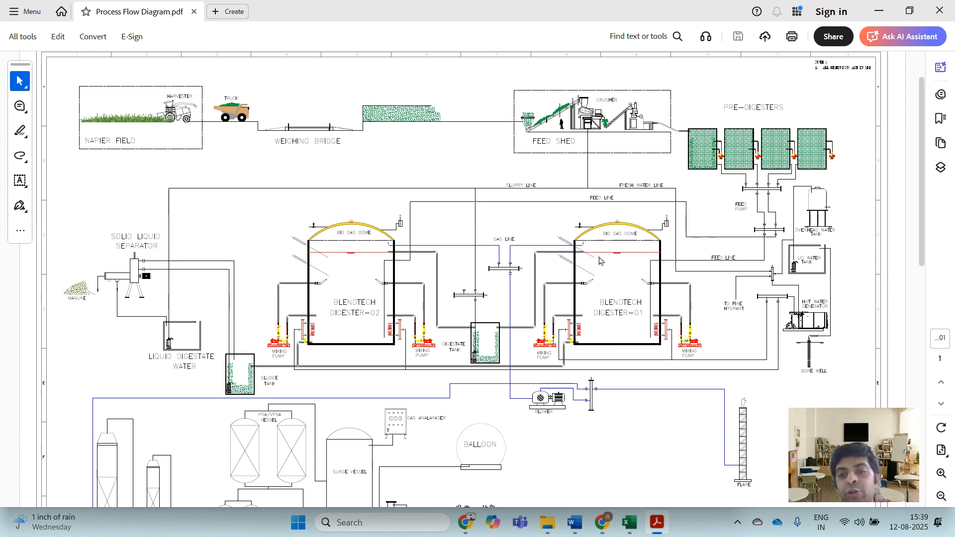
pyautogui.moveTo(605, 283)
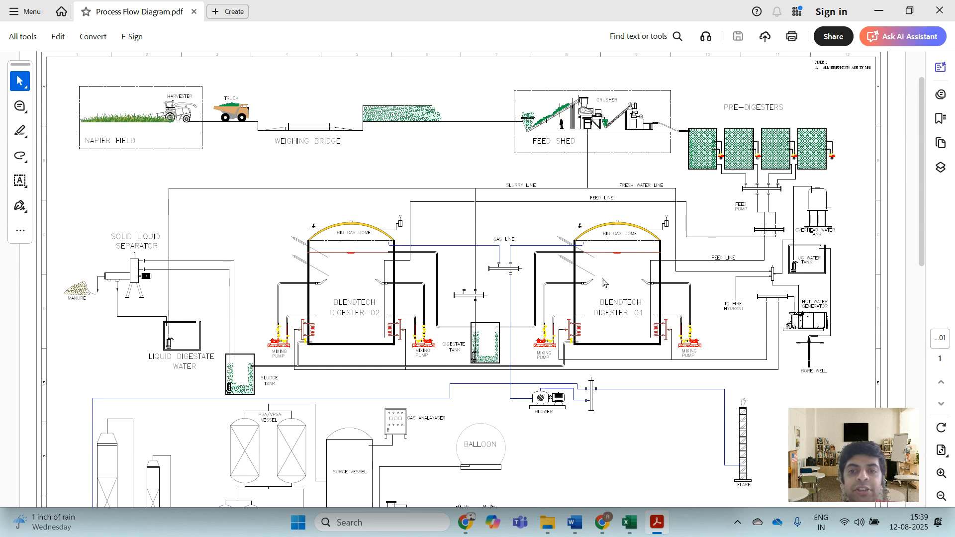
pyautogui.moveTo(607, 233)
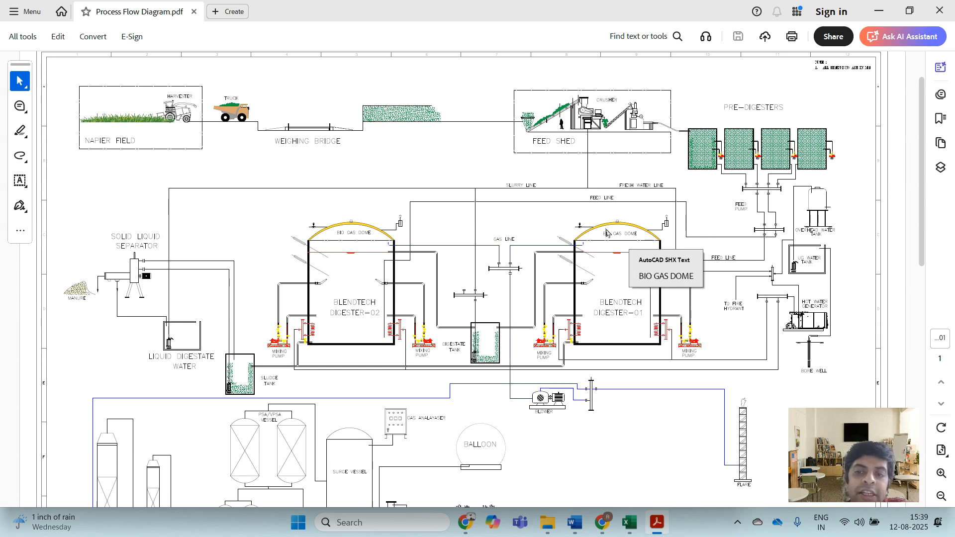
pyautogui.moveTo(591, 237)
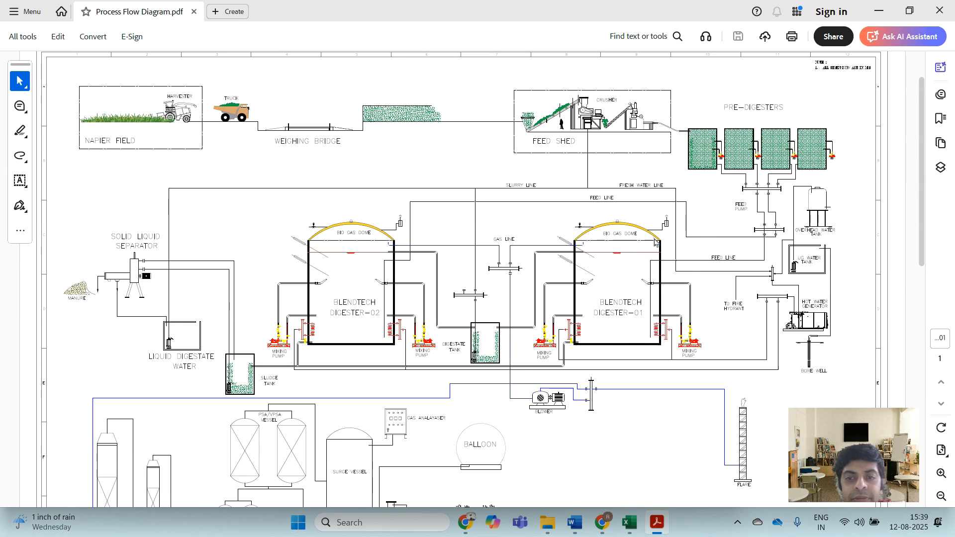
pyautogui.moveTo(585, 238)
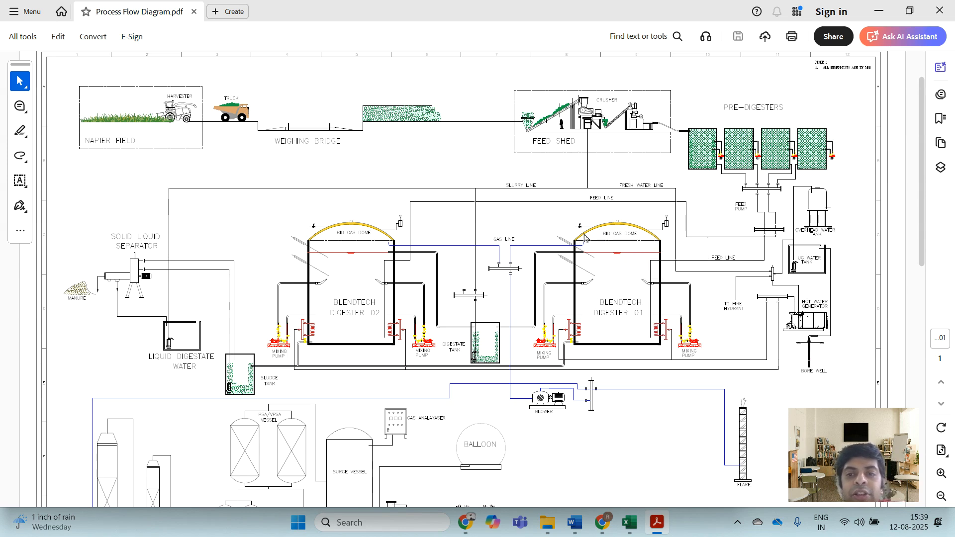
pyautogui.moveTo(634, 232)
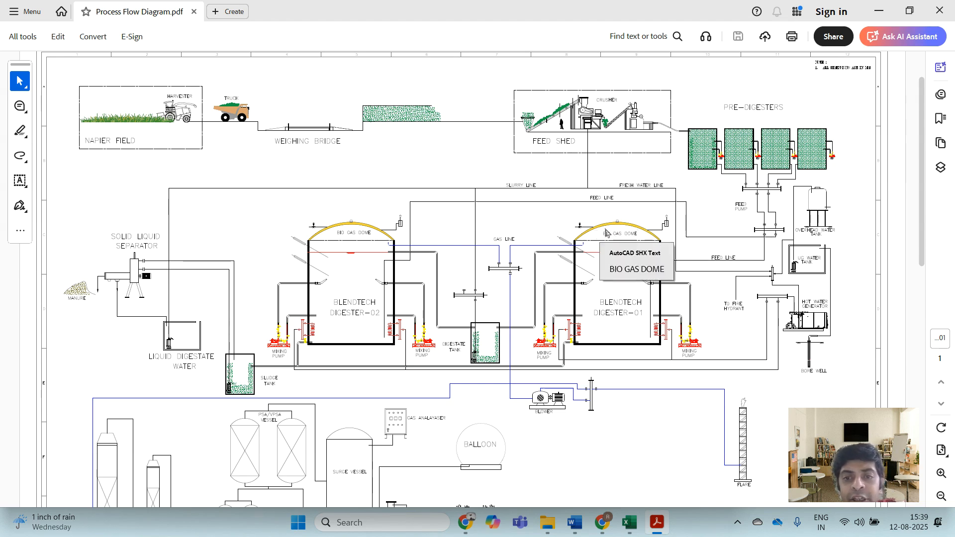
pyautogui.moveTo(559, 250)
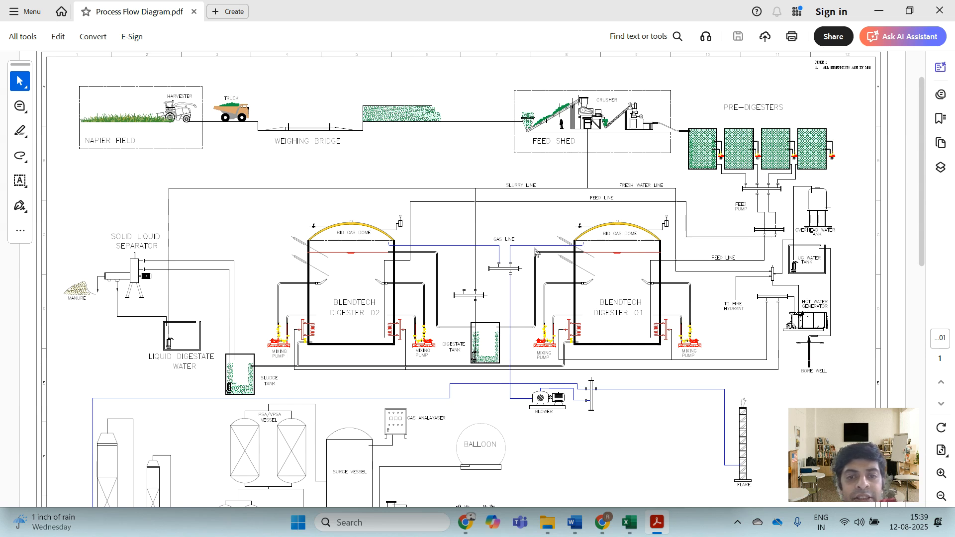
pyautogui.moveTo(514, 250)
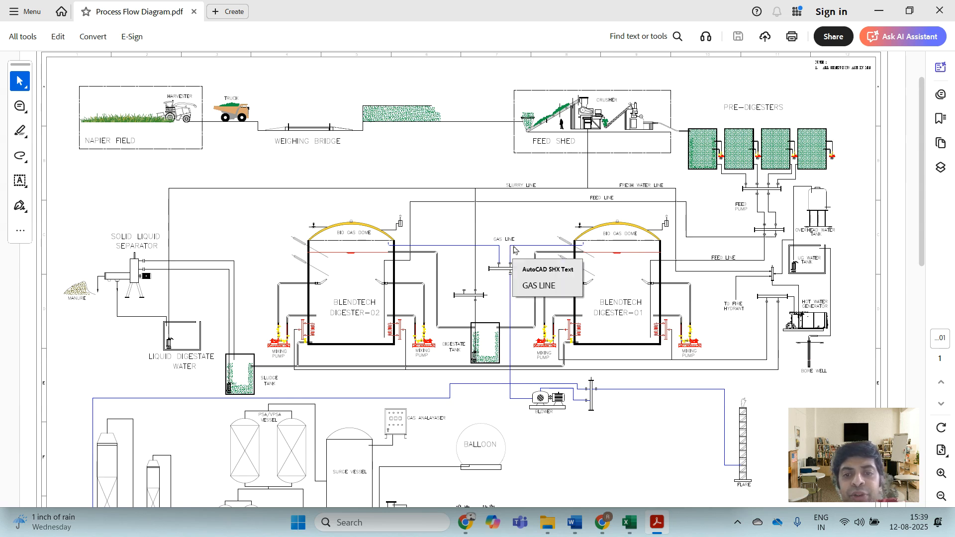
pyautogui.moveTo(517, 253)
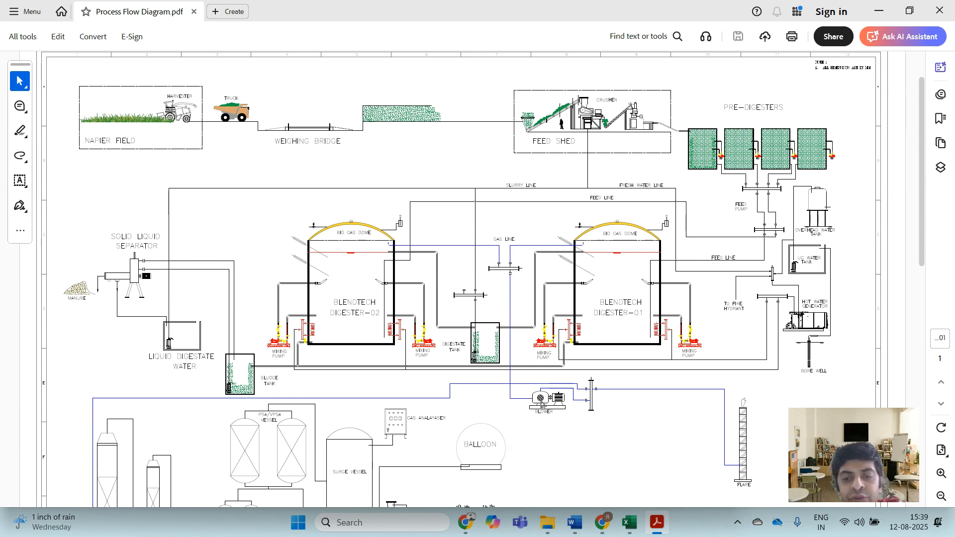
pyautogui.moveTo(593, 266)
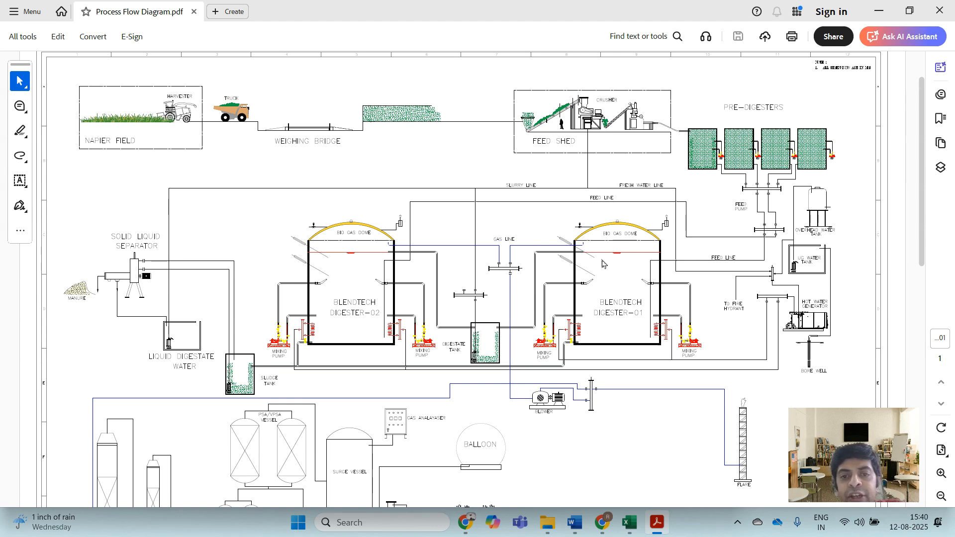
pyautogui.moveTo(409, 226)
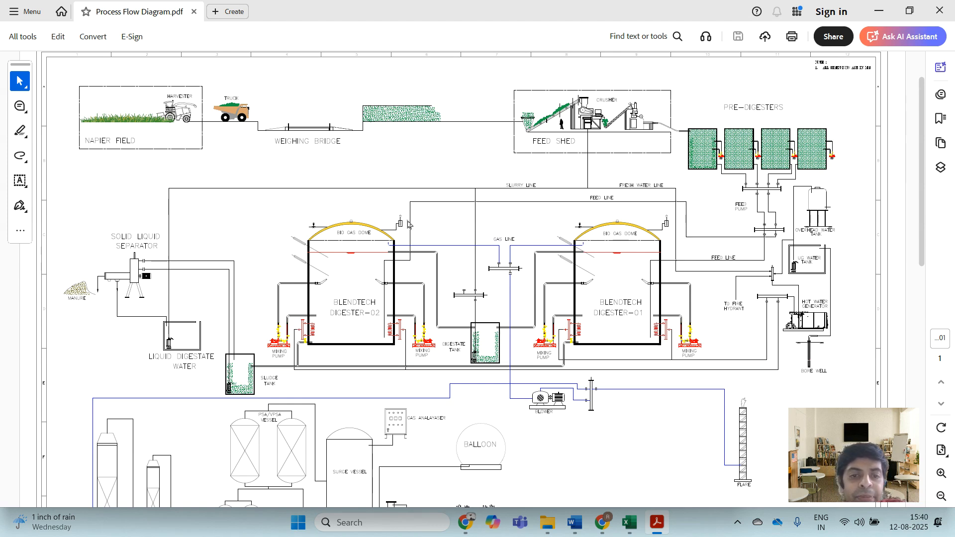
pyautogui.moveTo(676, 299)
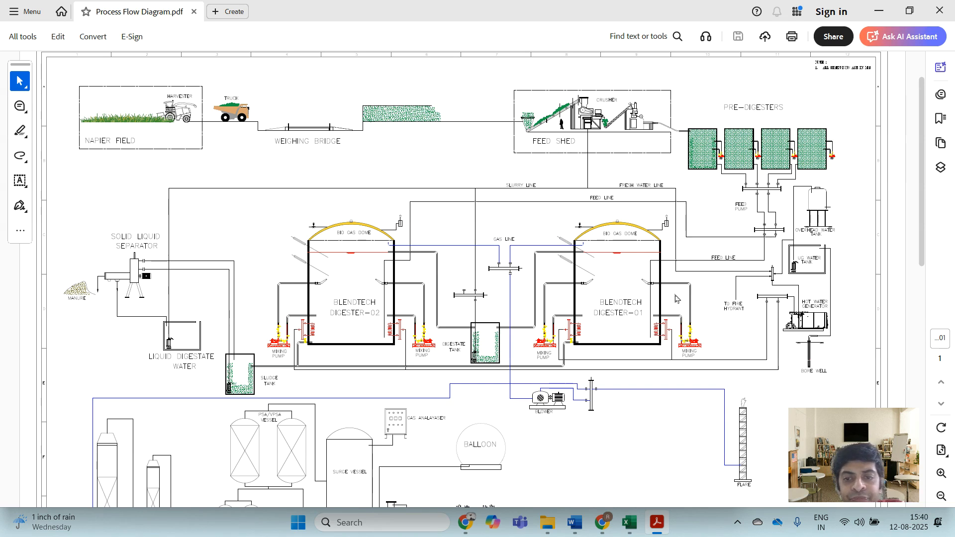
pyautogui.moveTo(675, 300)
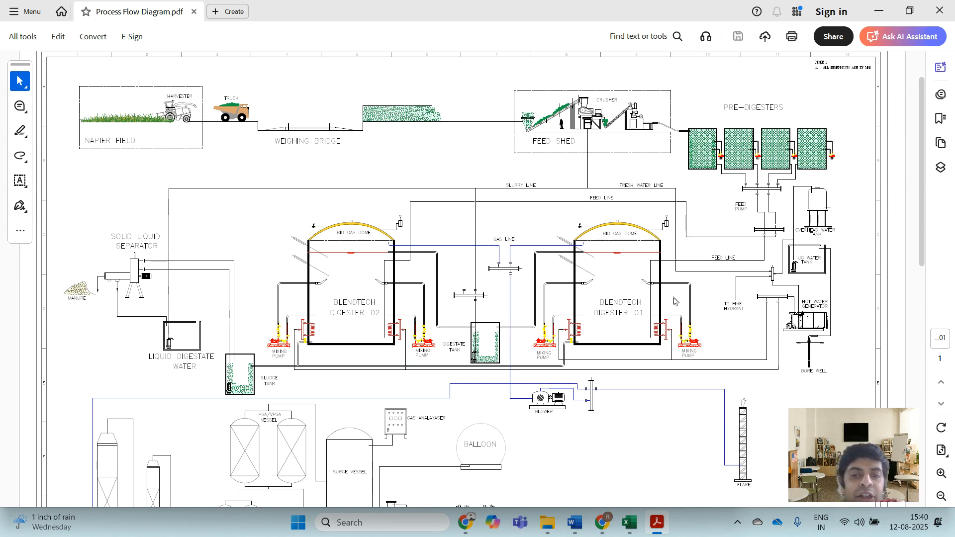
pyautogui.moveTo(630, 294)
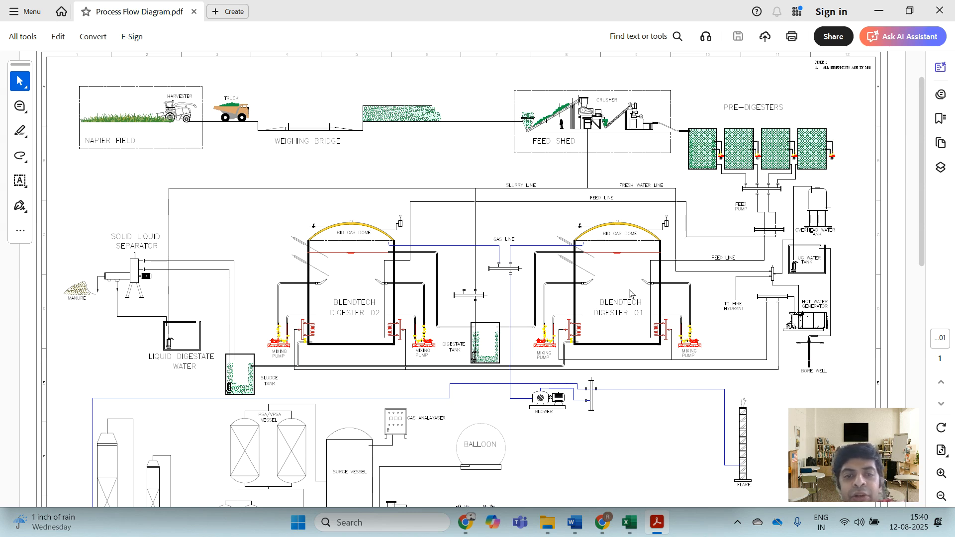
pyautogui.moveTo(622, 343)
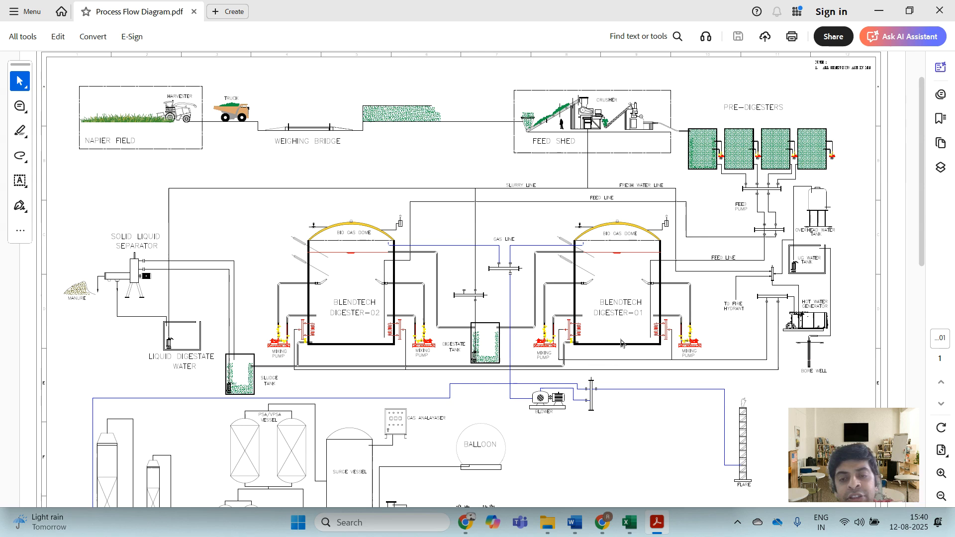
pyautogui.moveTo(530, 252)
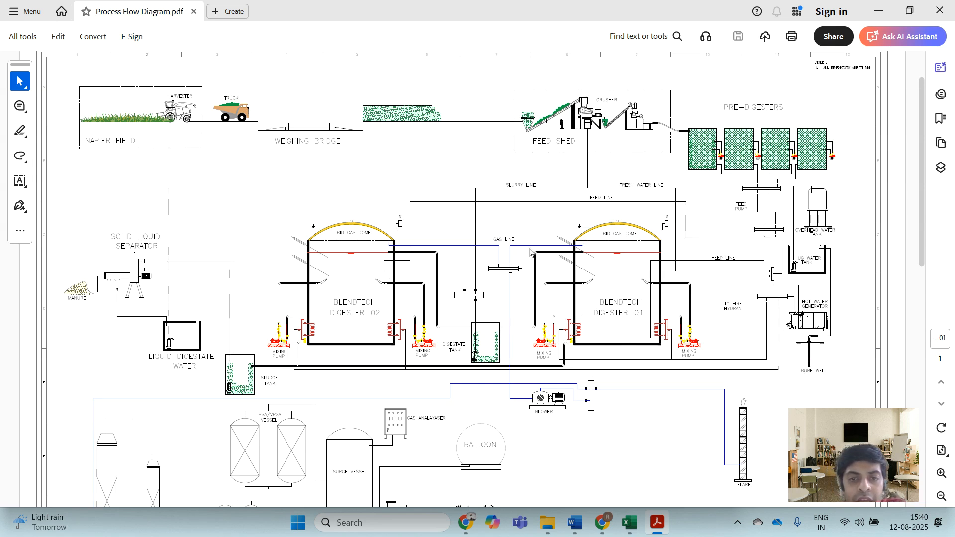
pyautogui.moveTo(376, 248)
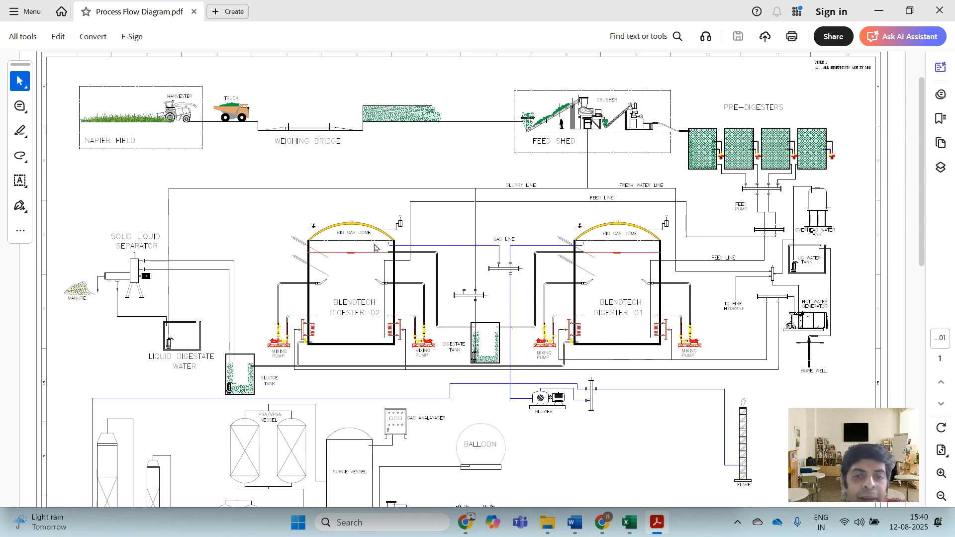
pyautogui.moveTo(602, 248)
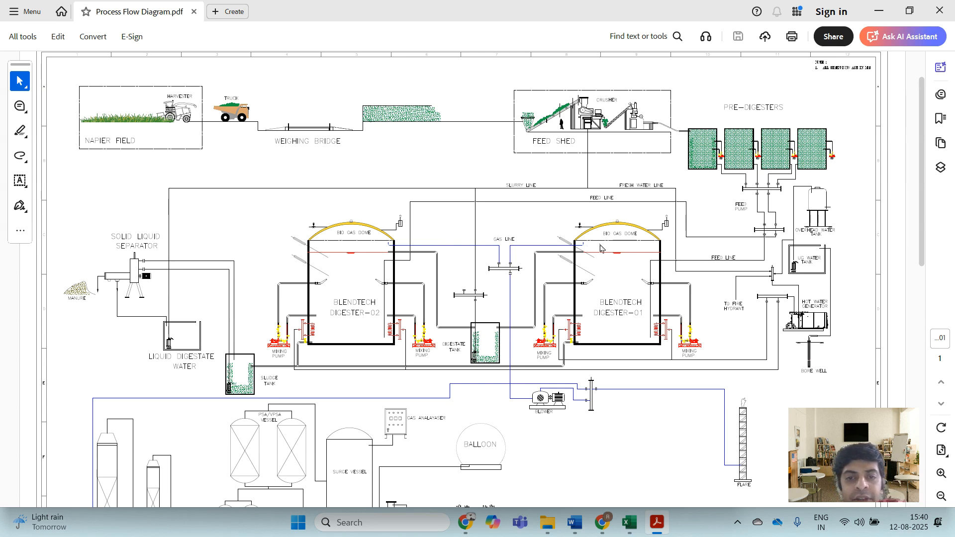
pyautogui.moveTo(617, 253)
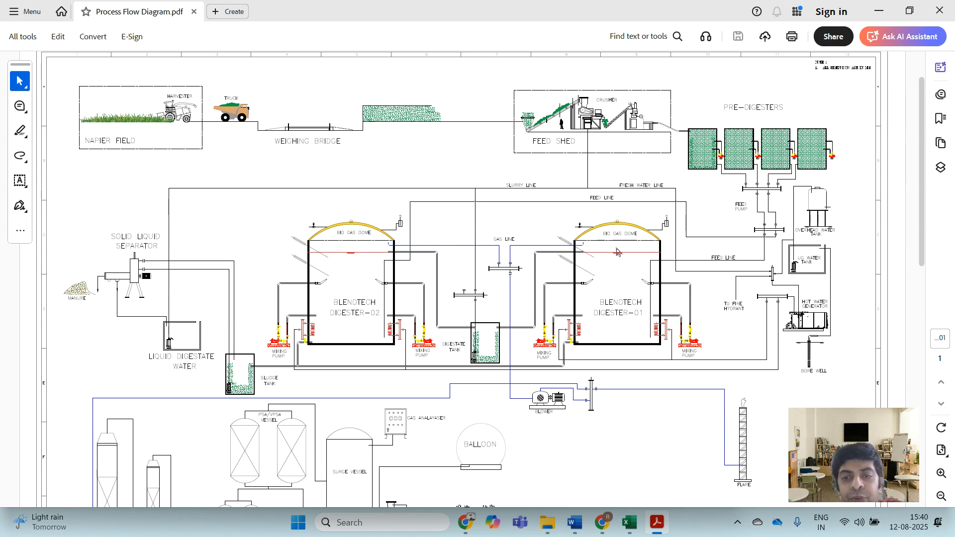
pyautogui.moveTo(613, 254)
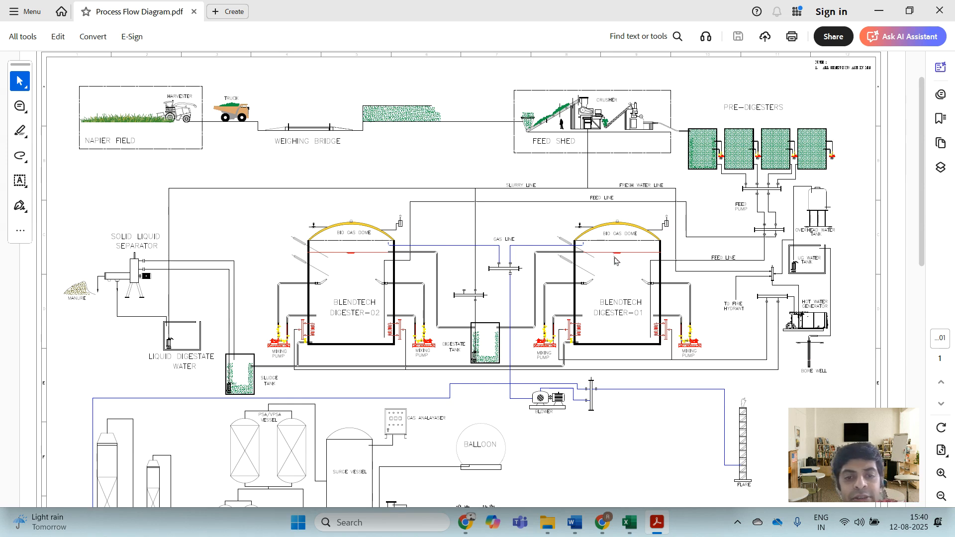
pyautogui.moveTo(608, 257)
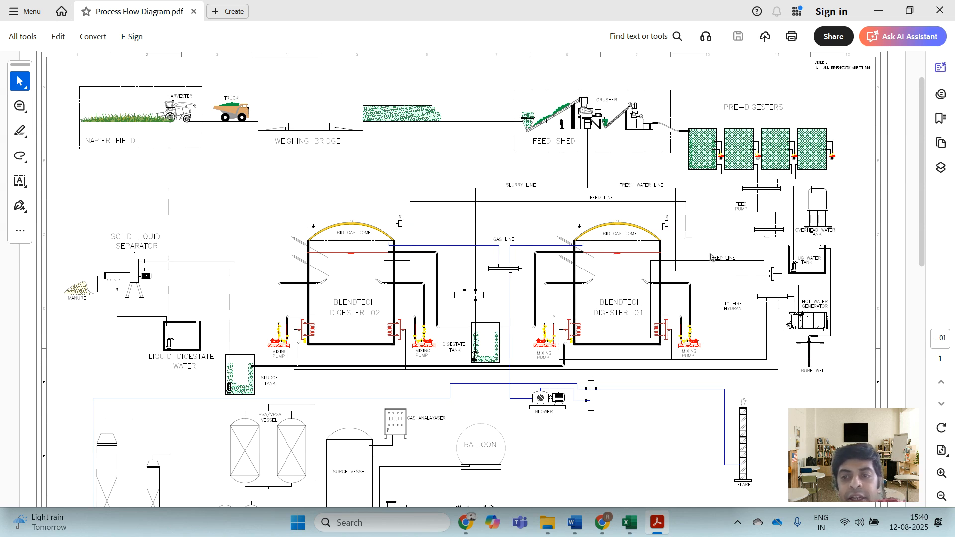
pyautogui.moveTo(648, 234)
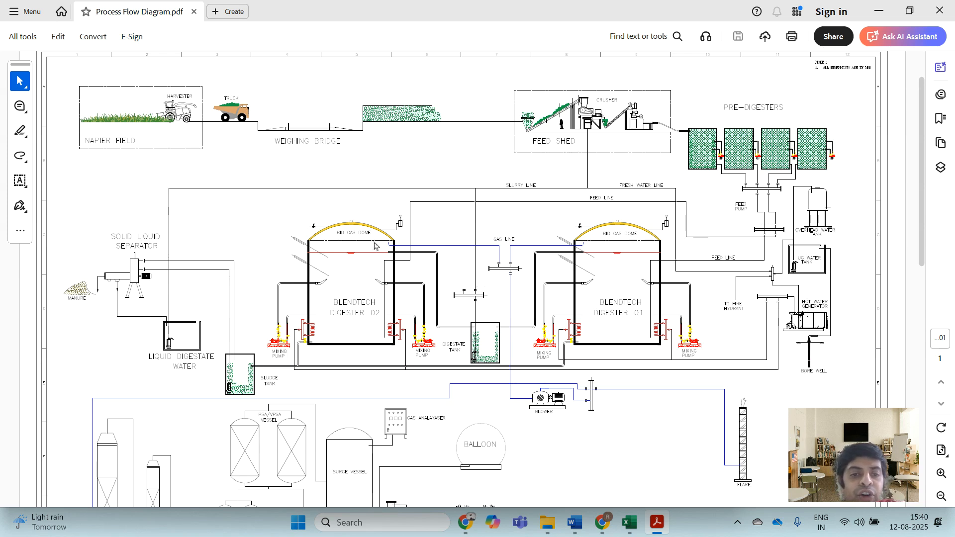
pyautogui.moveTo(355, 262)
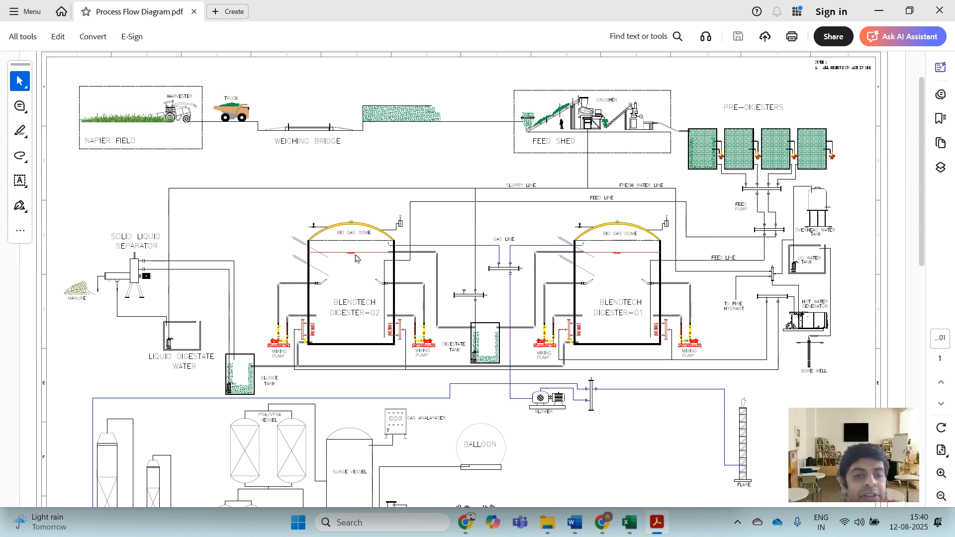
pyautogui.moveTo(379, 241)
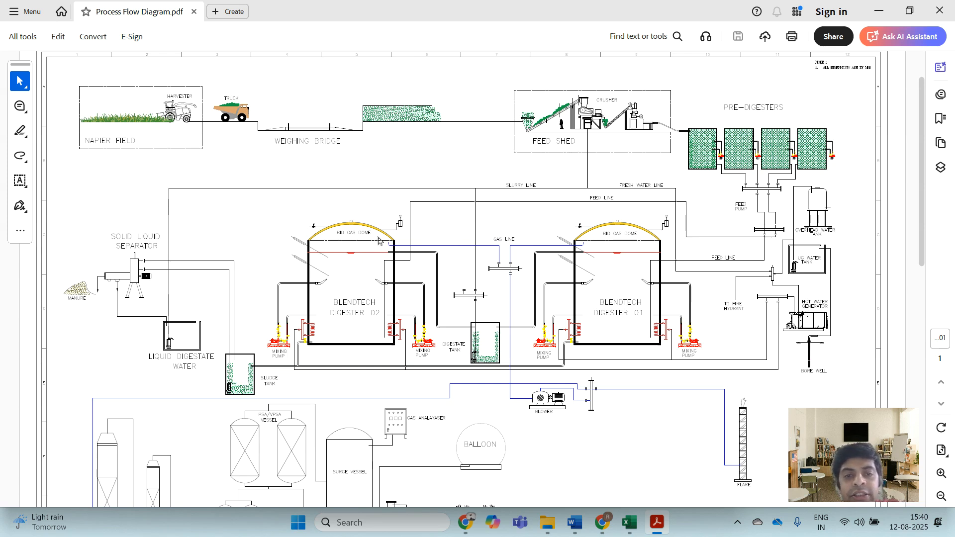
pyautogui.moveTo(509, 240)
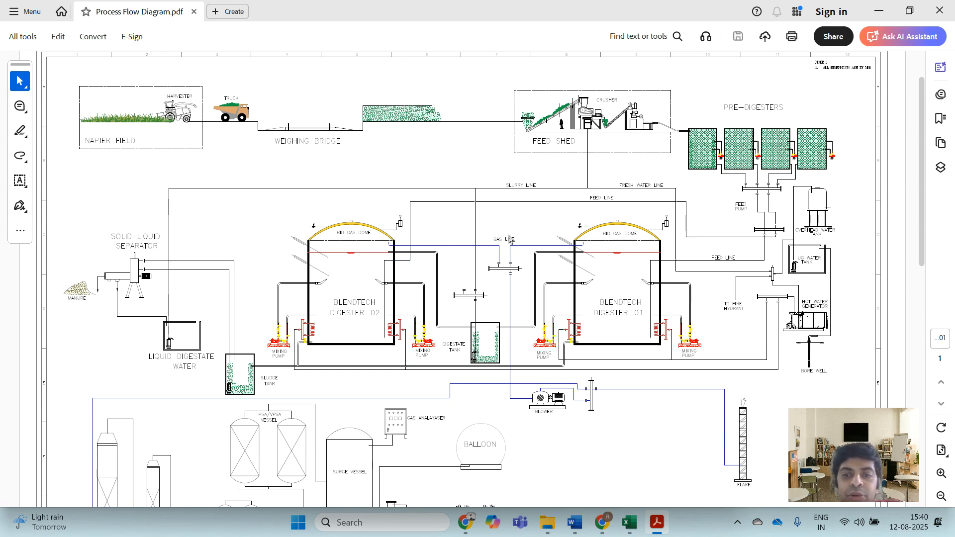
pyautogui.moveTo(522, 251)
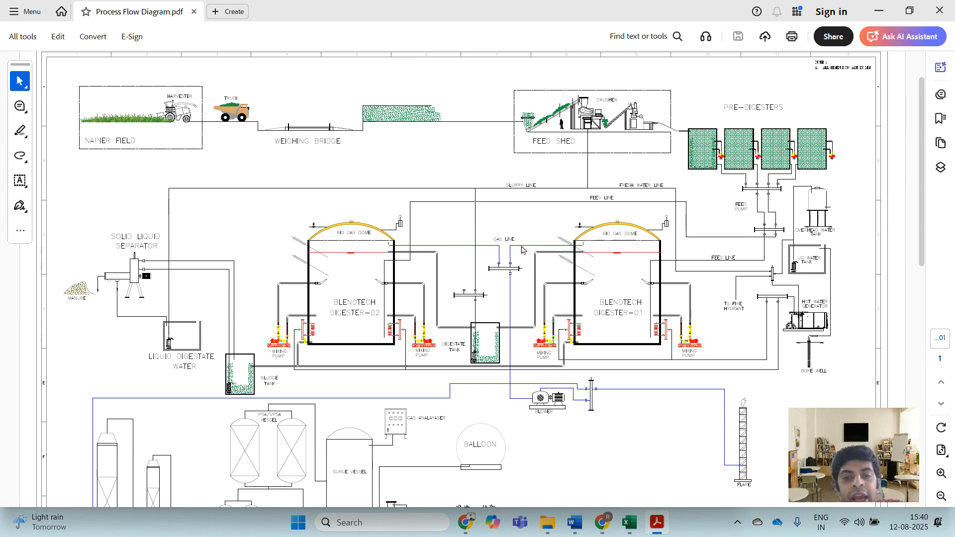
pyautogui.moveTo(517, 251)
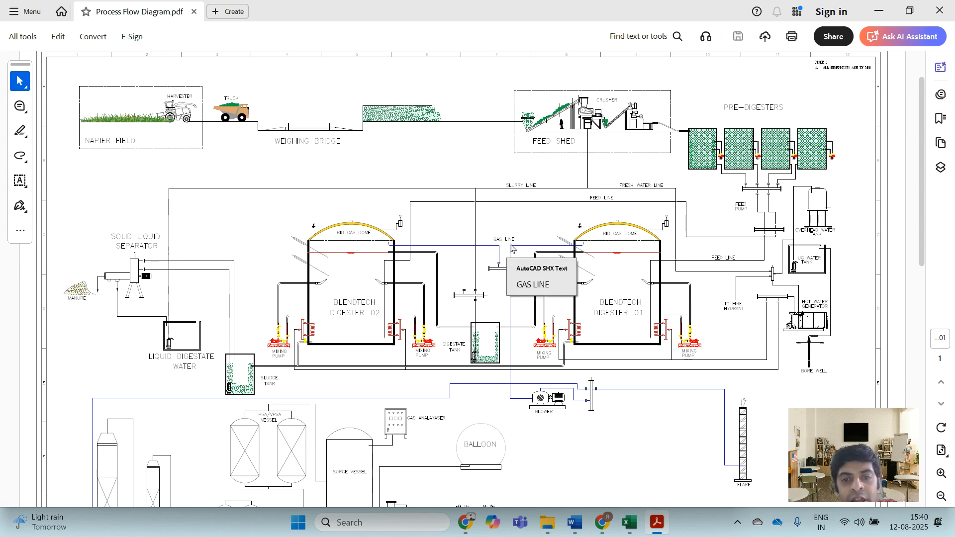
pyautogui.moveTo(913, 215)
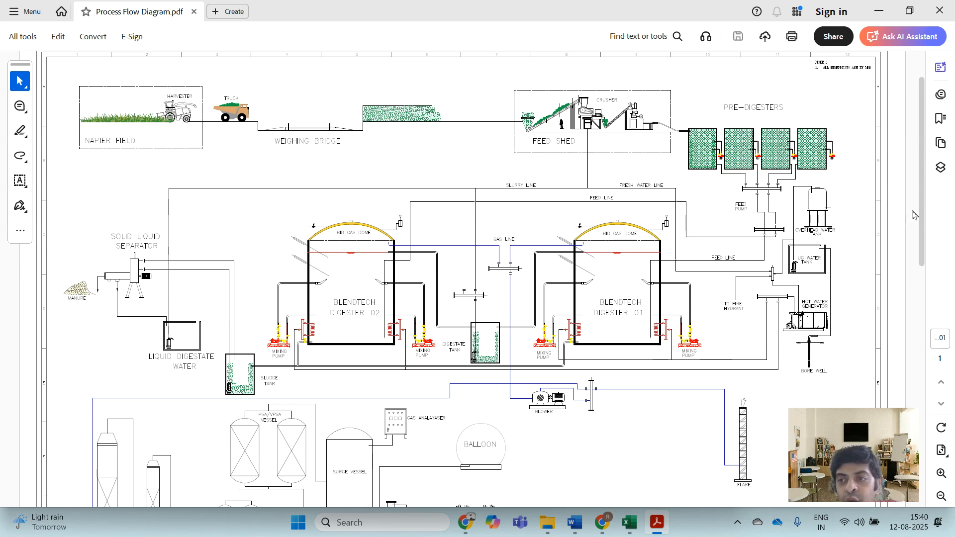
pyautogui.scroll(-3)
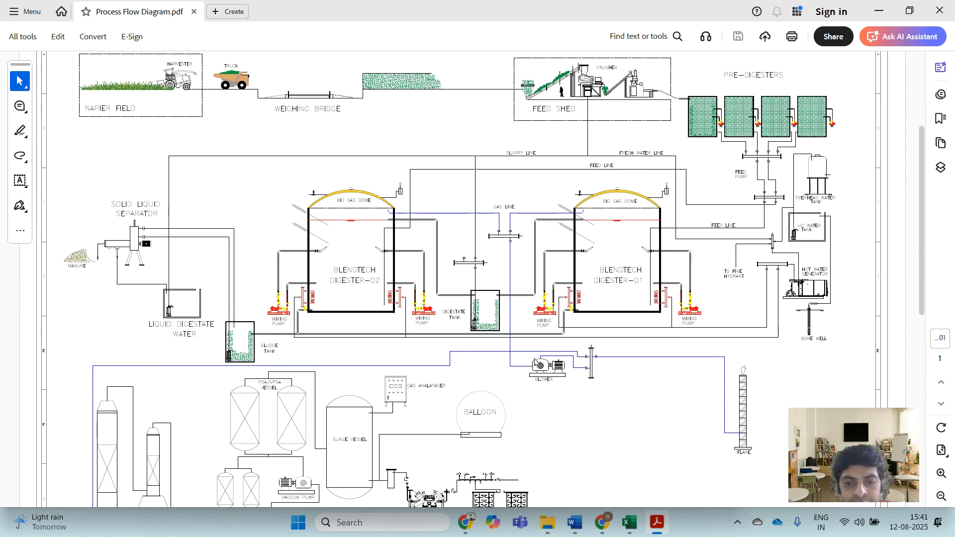
pyautogui.moveTo(924, 225)
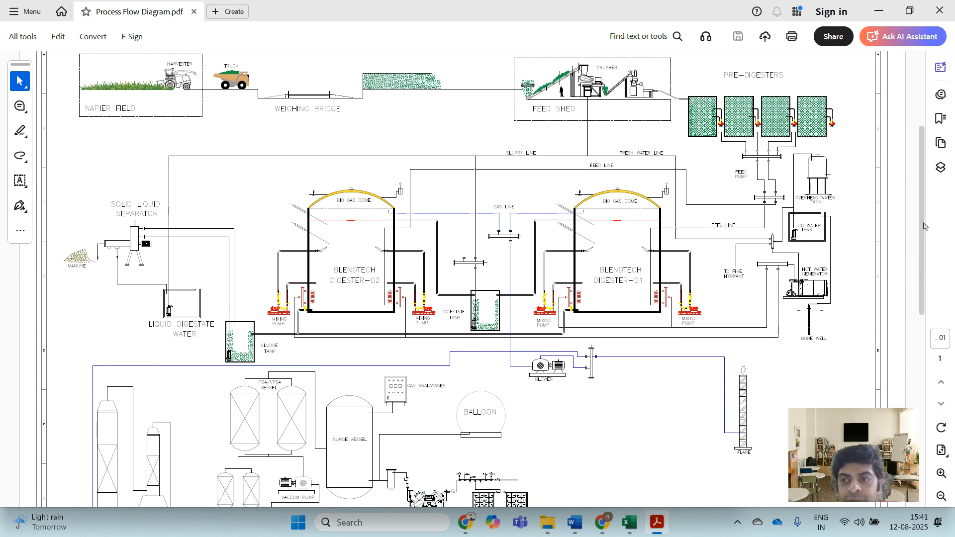
pyautogui.scroll(-3)
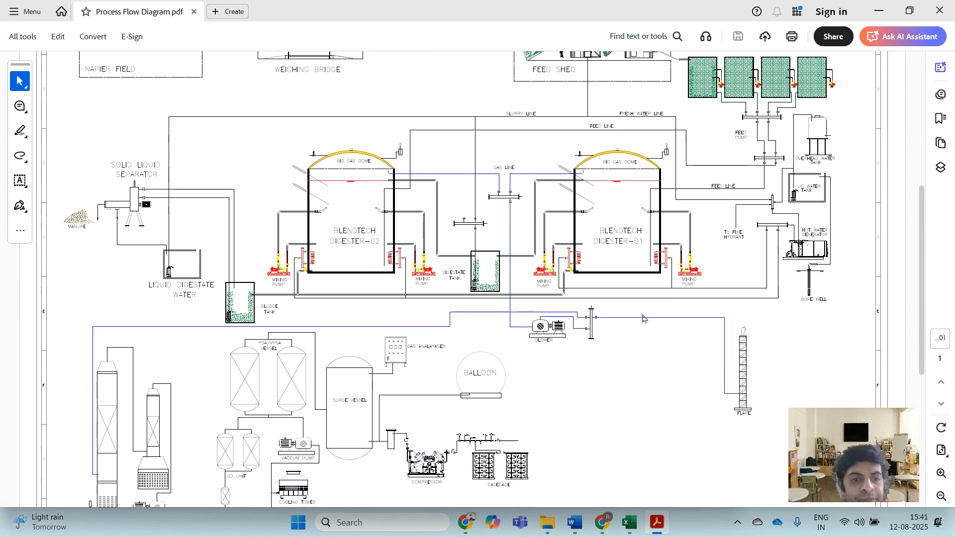
pyautogui.scroll(-3)
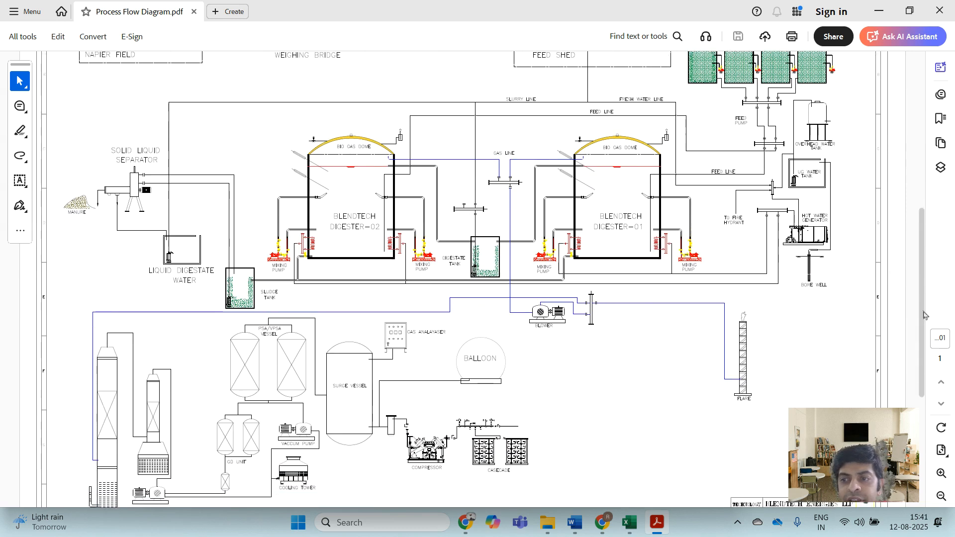
pyautogui.scroll(-3)
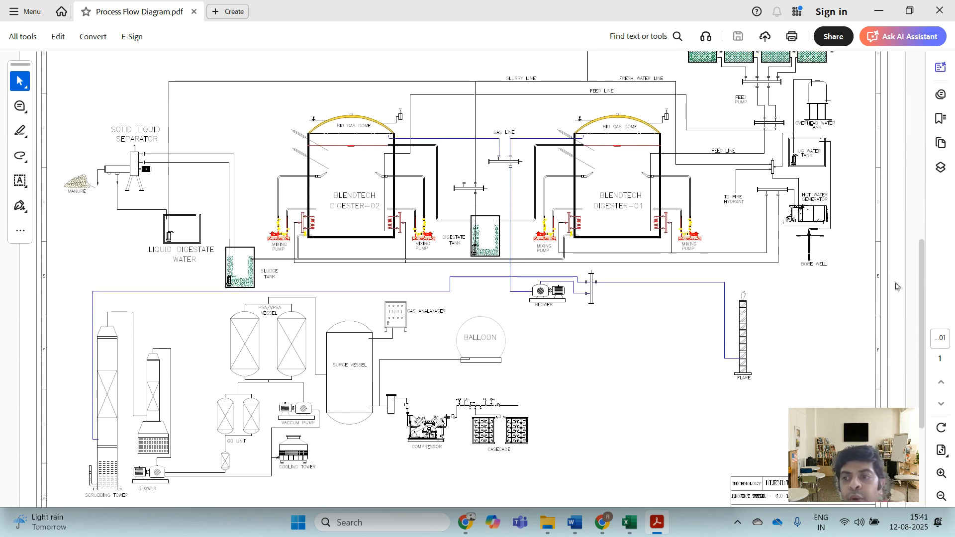
pyautogui.scroll(-3)
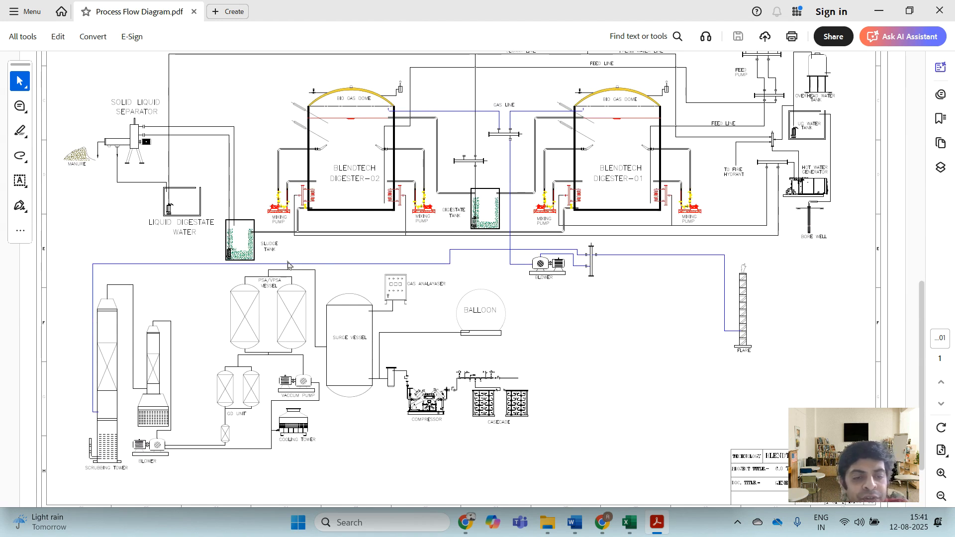
pyautogui.moveTo(299, 261)
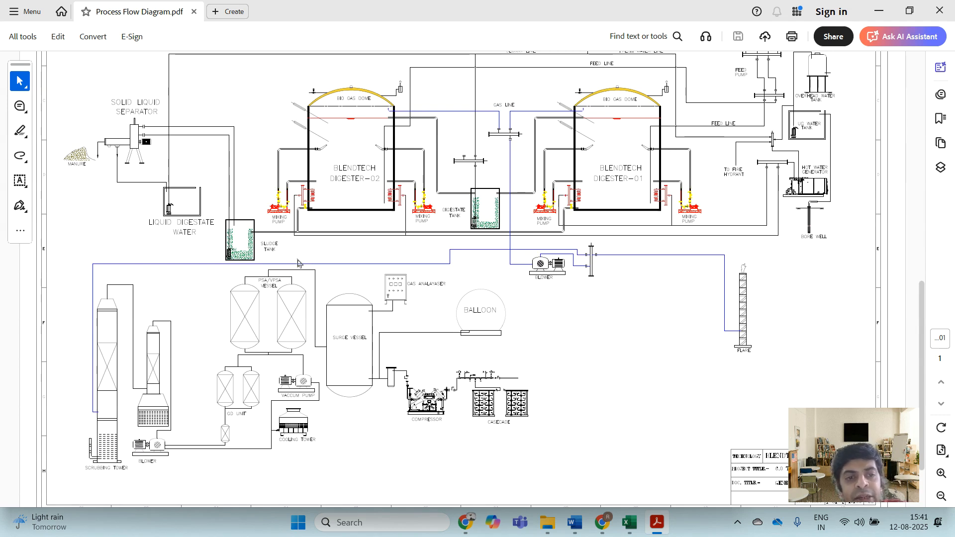
pyautogui.moveTo(210, 279)
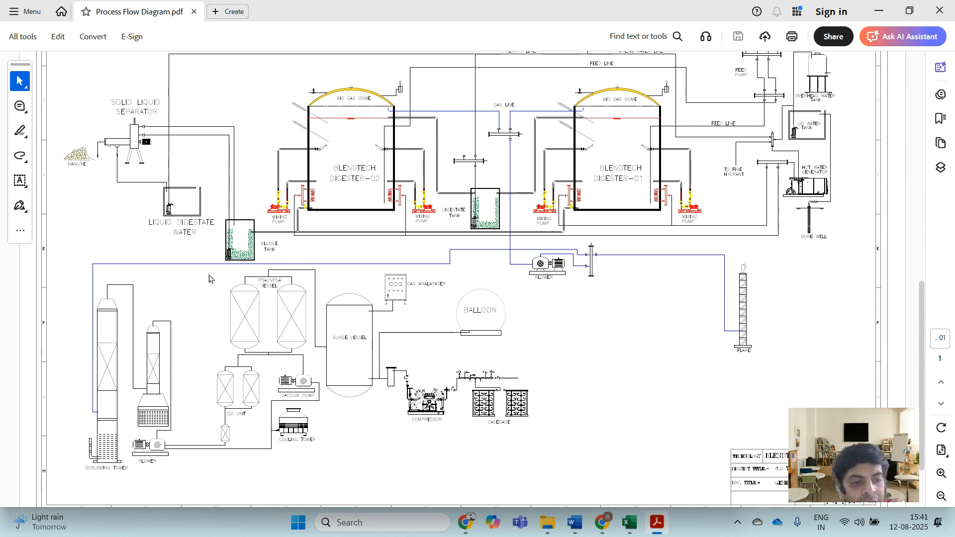
pyautogui.moveTo(104, 414)
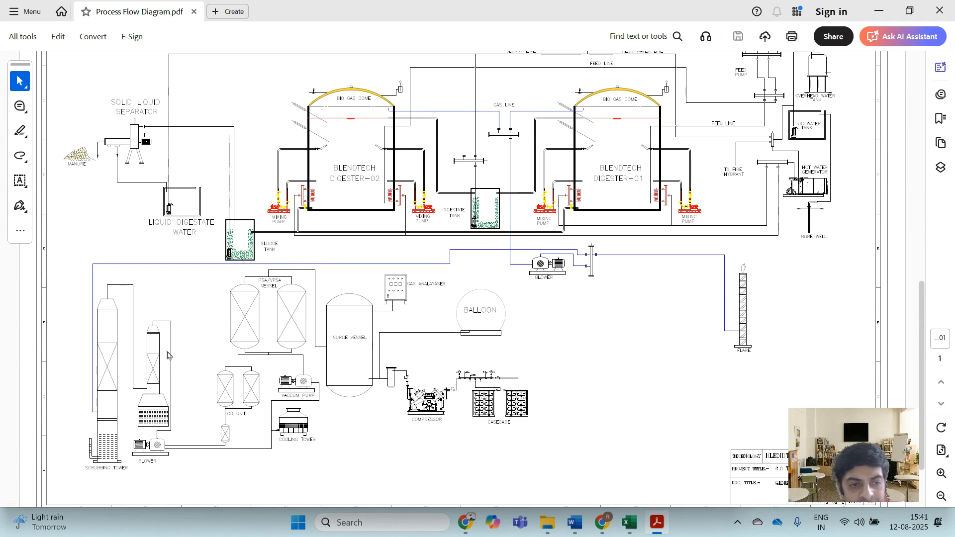
pyautogui.moveTo(178, 349)
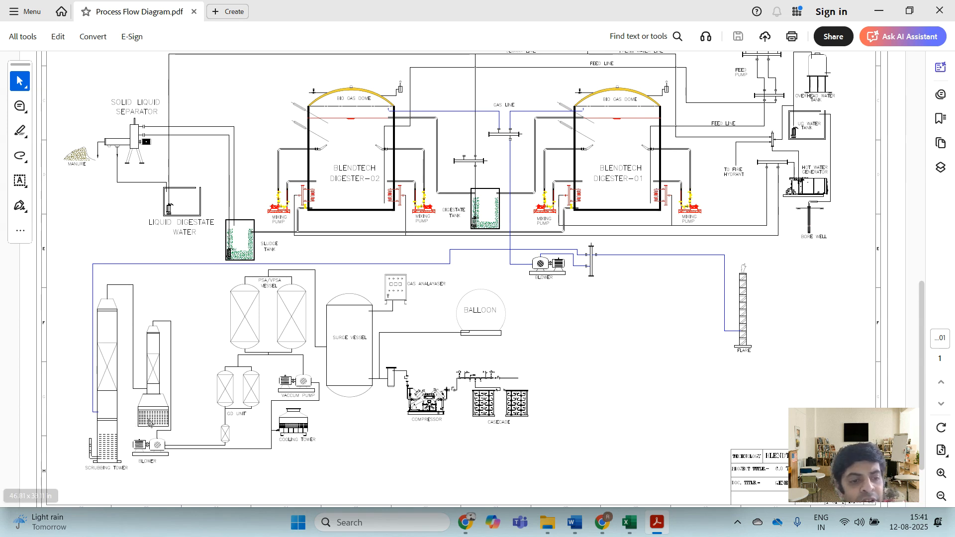
pyautogui.moveTo(175, 460)
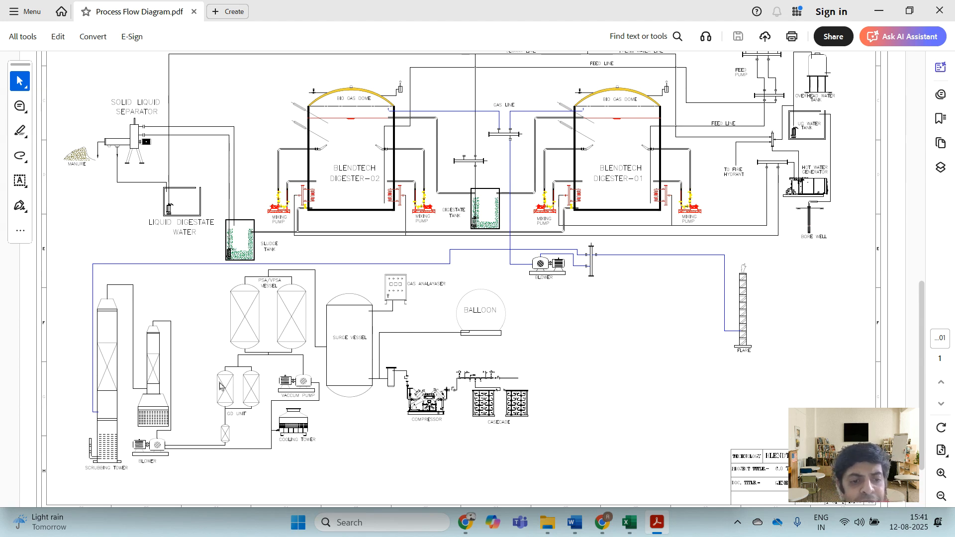
pyautogui.moveTo(111, 376)
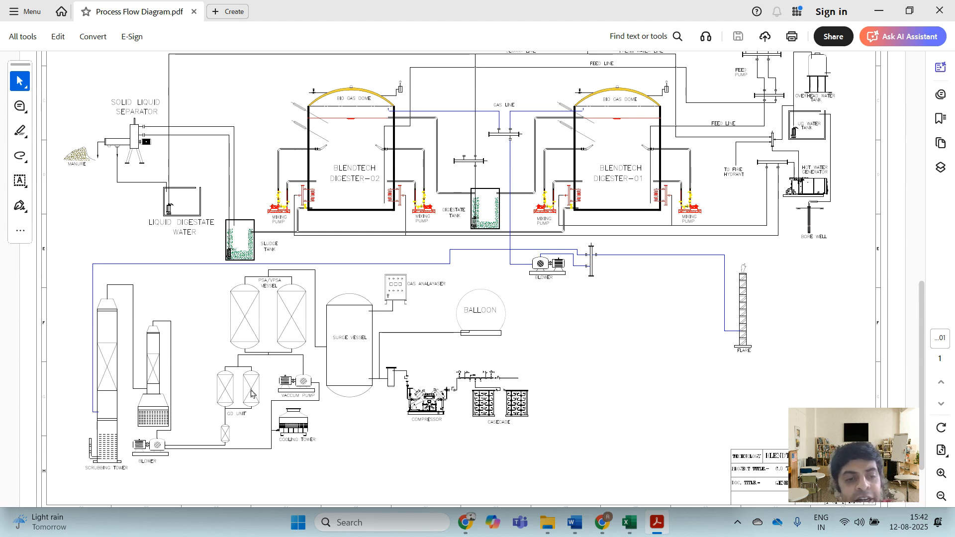
pyautogui.moveTo(217, 362)
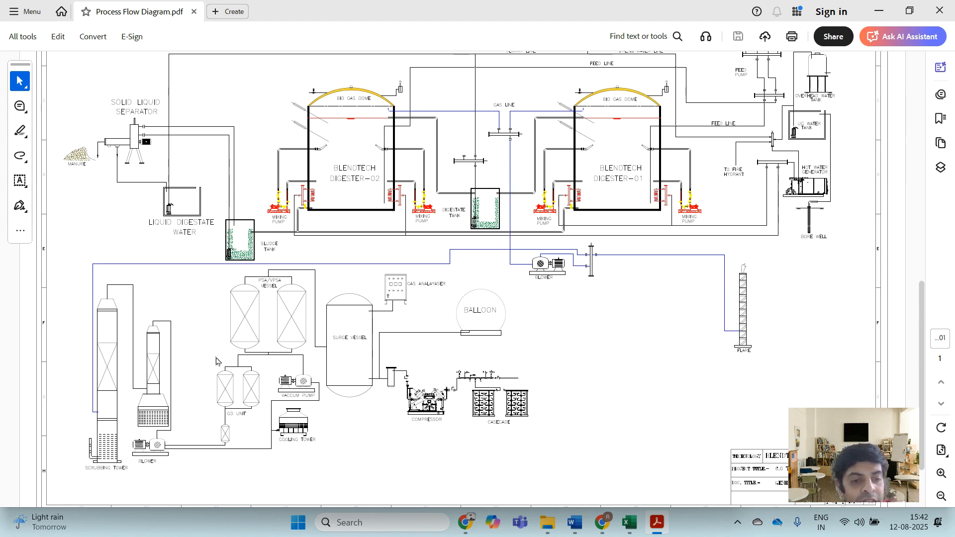
pyautogui.moveTo(237, 372)
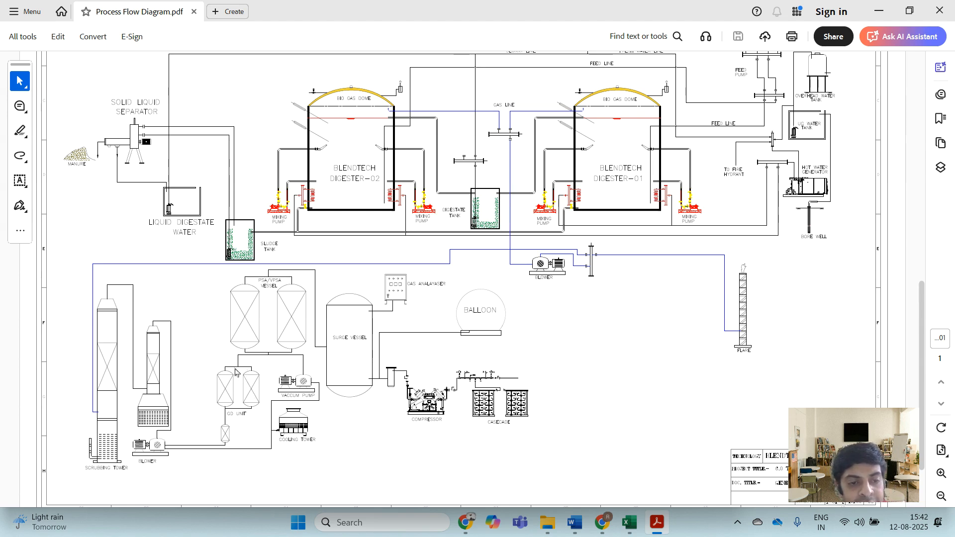
pyautogui.moveTo(237, 295)
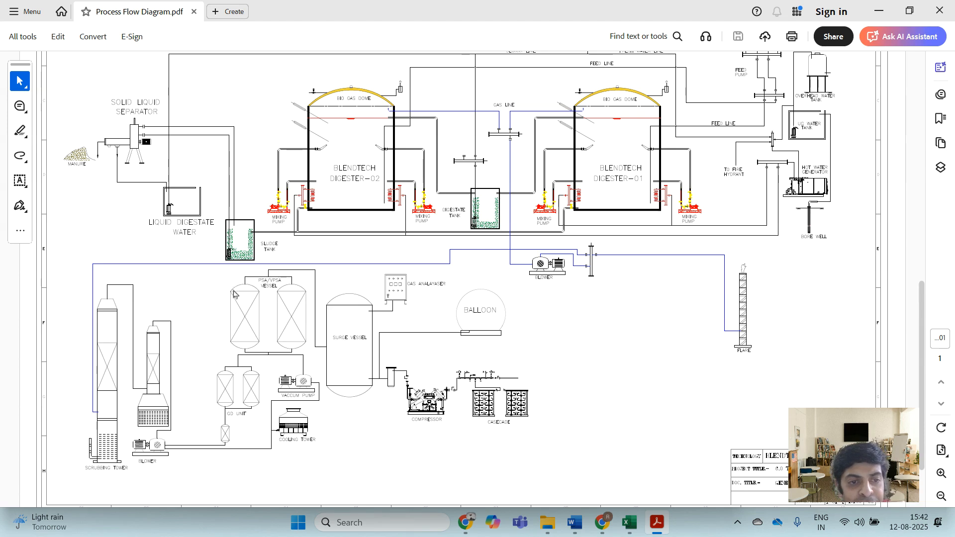
pyautogui.moveTo(304, 299)
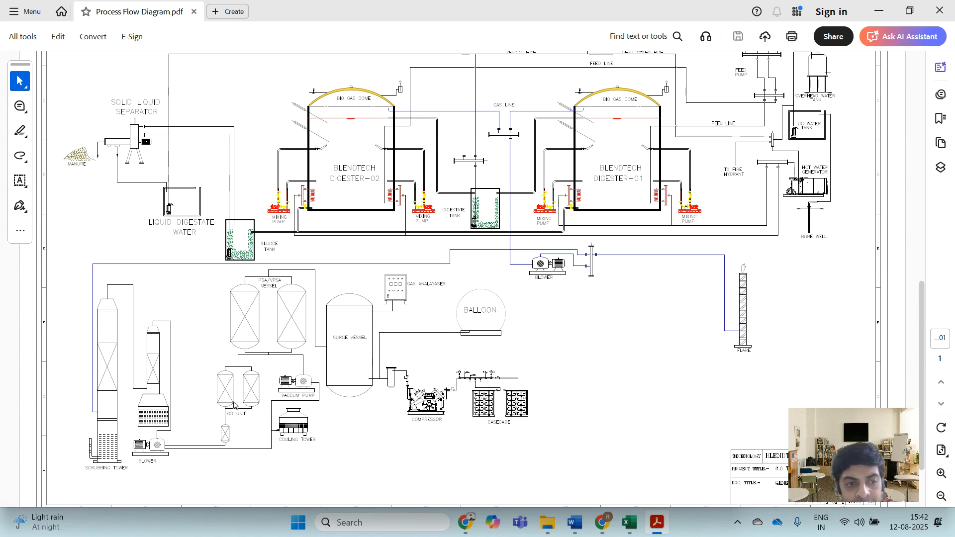
pyautogui.moveTo(268, 367)
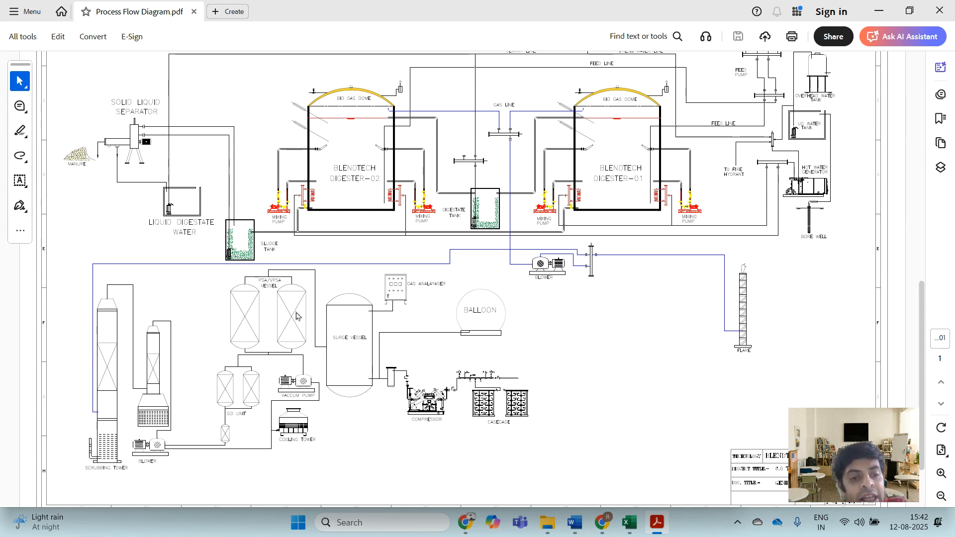
pyautogui.moveTo(239, 303)
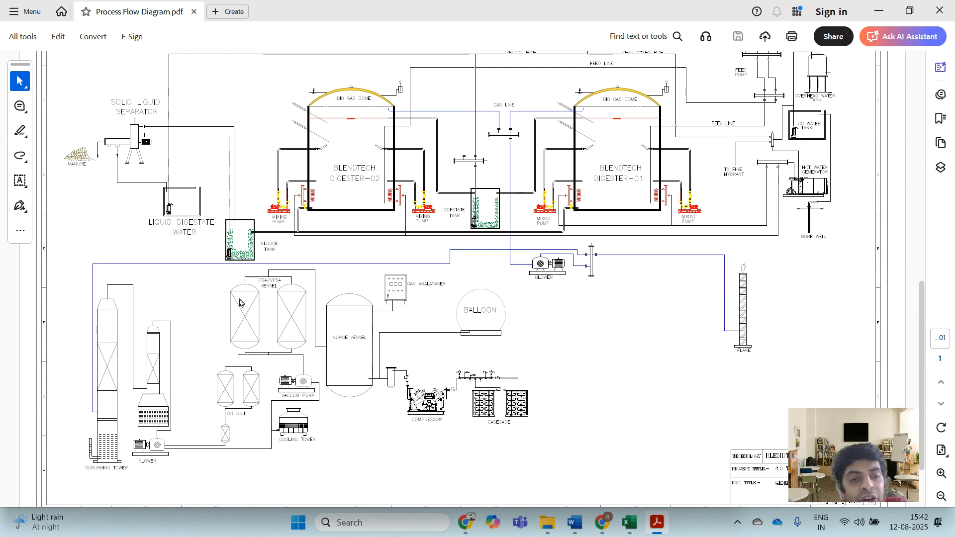
pyautogui.moveTo(280, 302)
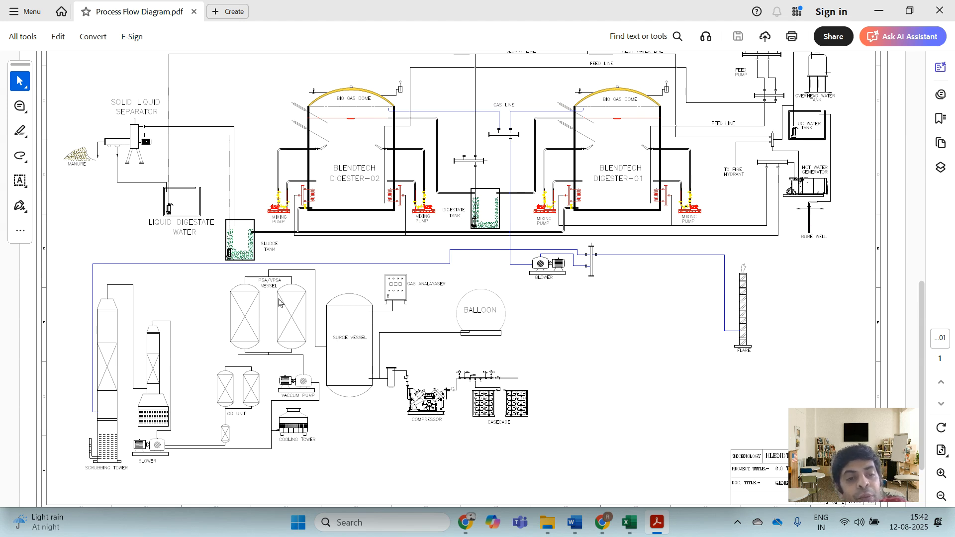
pyautogui.moveTo(250, 302)
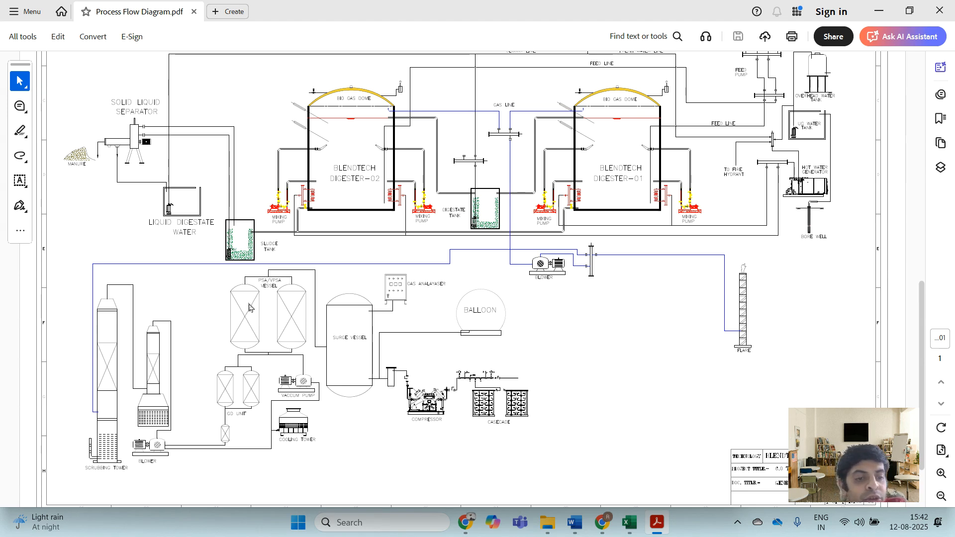
pyautogui.moveTo(134, 379)
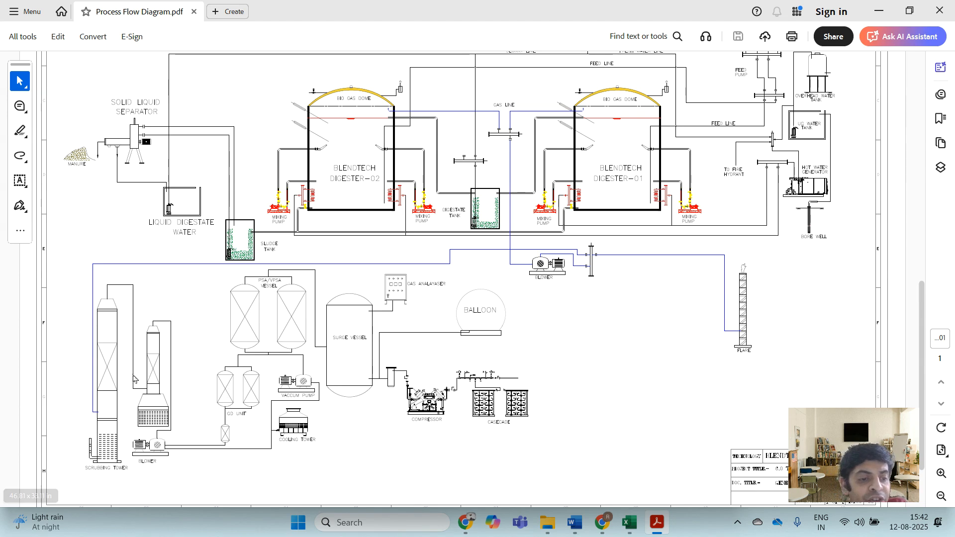
pyautogui.moveTo(240, 394)
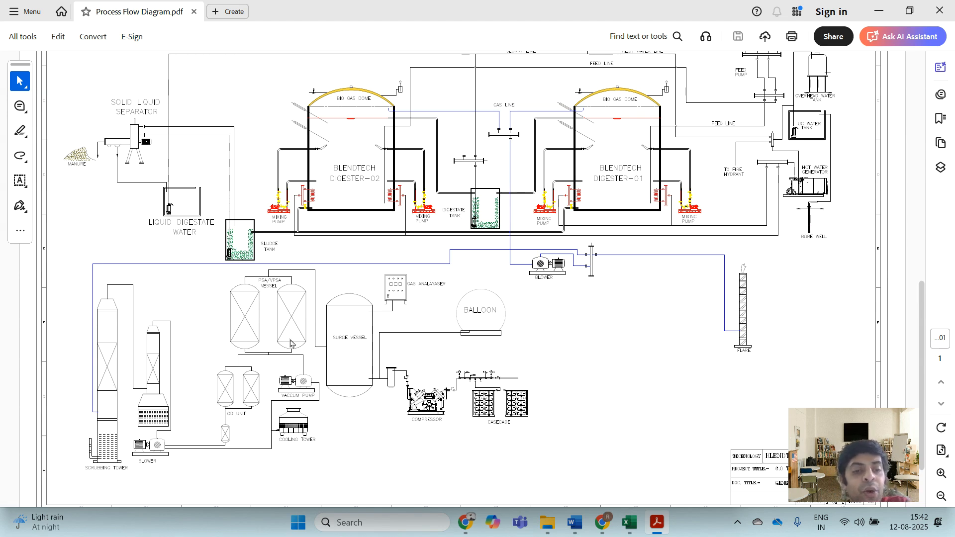
pyautogui.moveTo(292, 344)
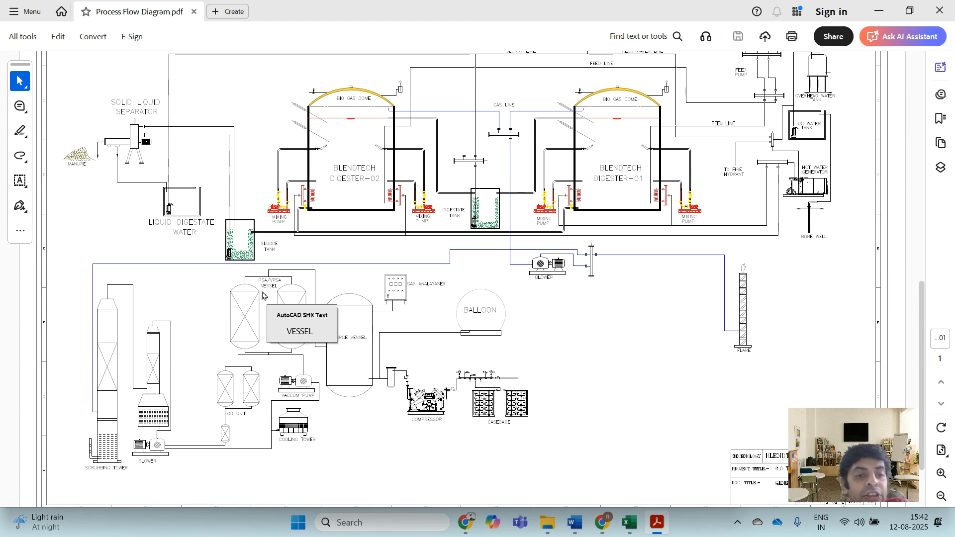
pyautogui.moveTo(248, 337)
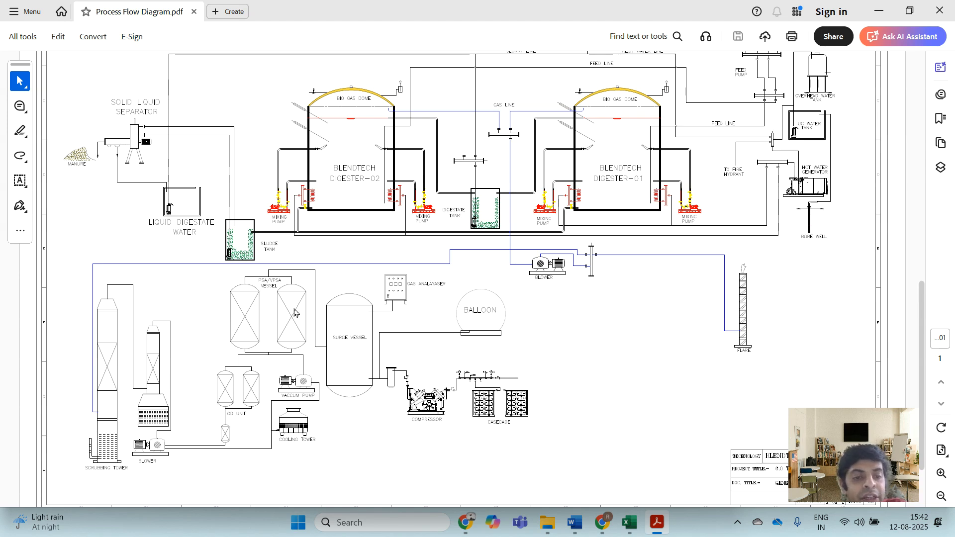
pyautogui.moveTo(317, 273)
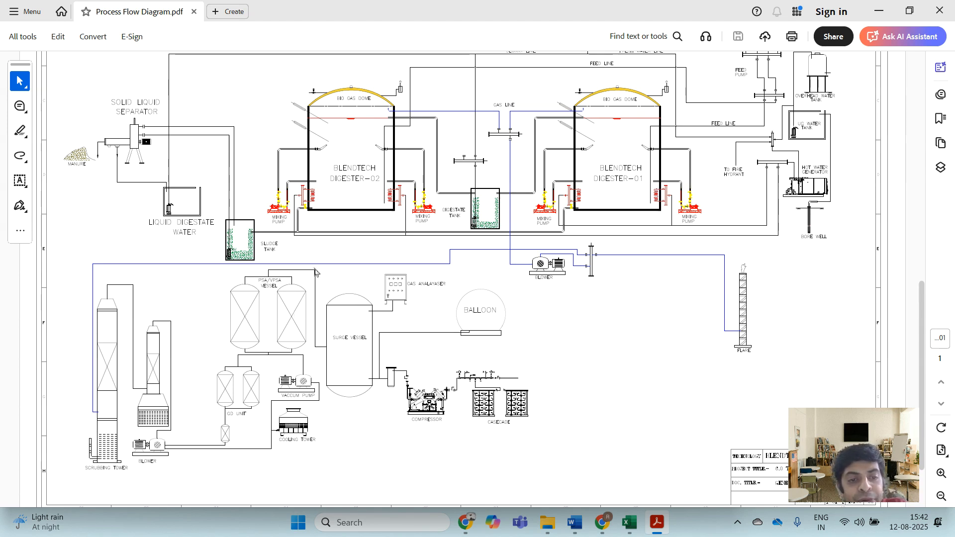
pyautogui.moveTo(313, 350)
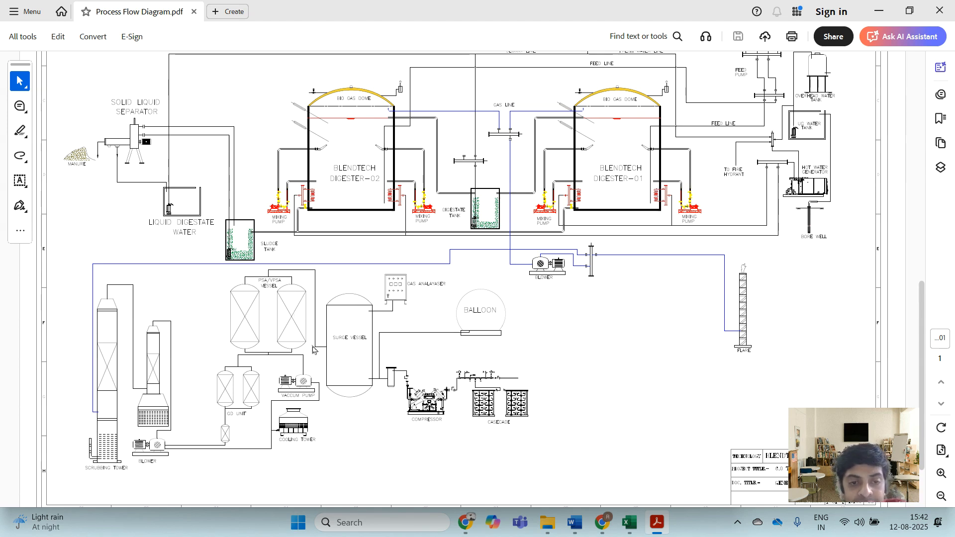
pyautogui.moveTo(364, 340)
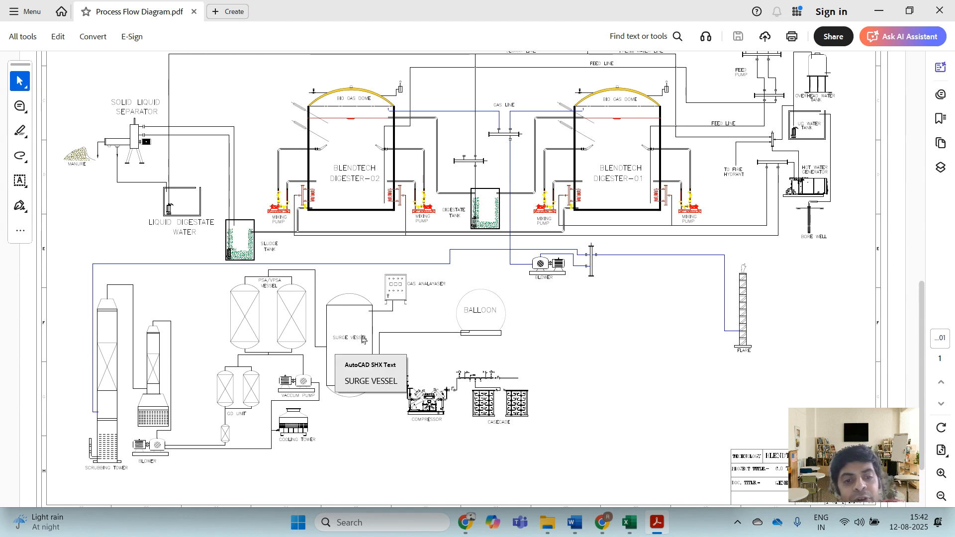
pyautogui.moveTo(364, 359)
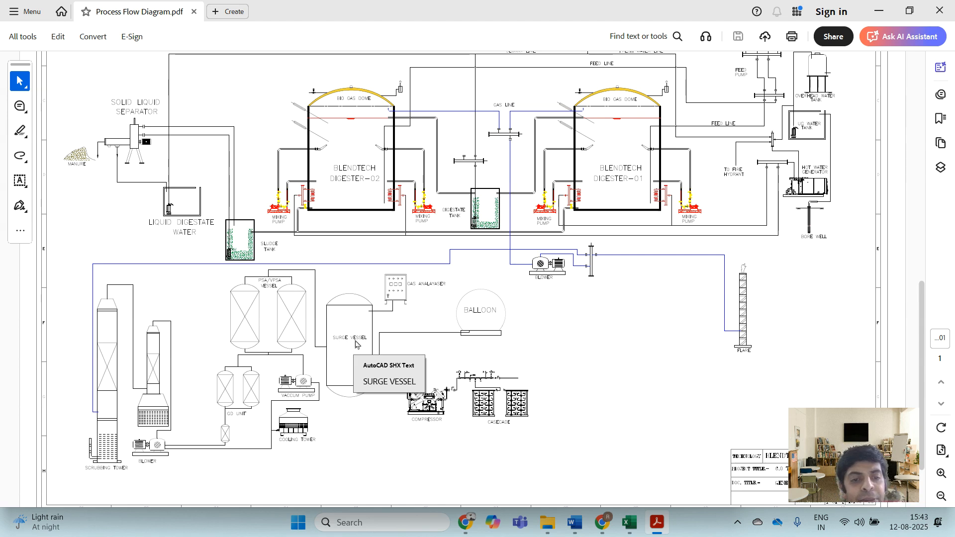
pyautogui.moveTo(288, 281)
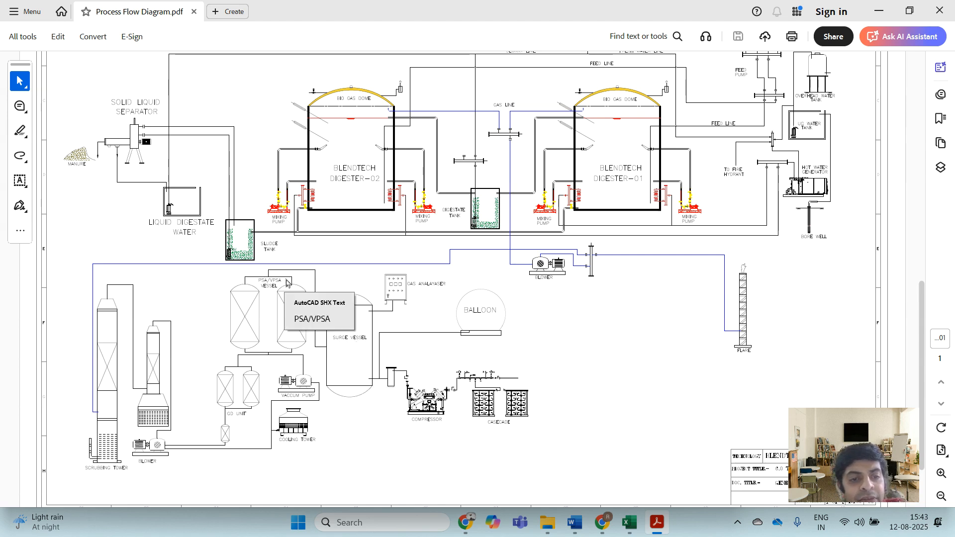
pyautogui.moveTo(335, 331)
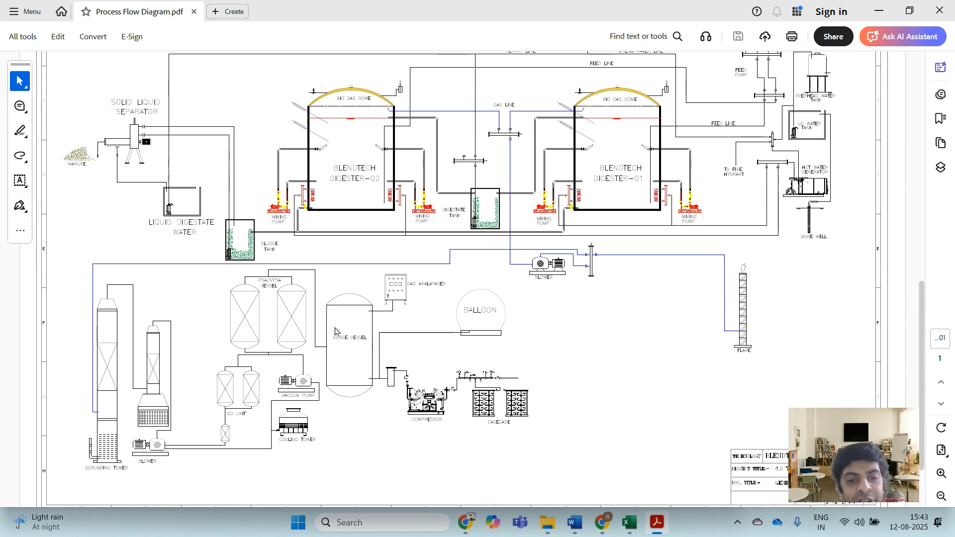
pyautogui.moveTo(422, 399)
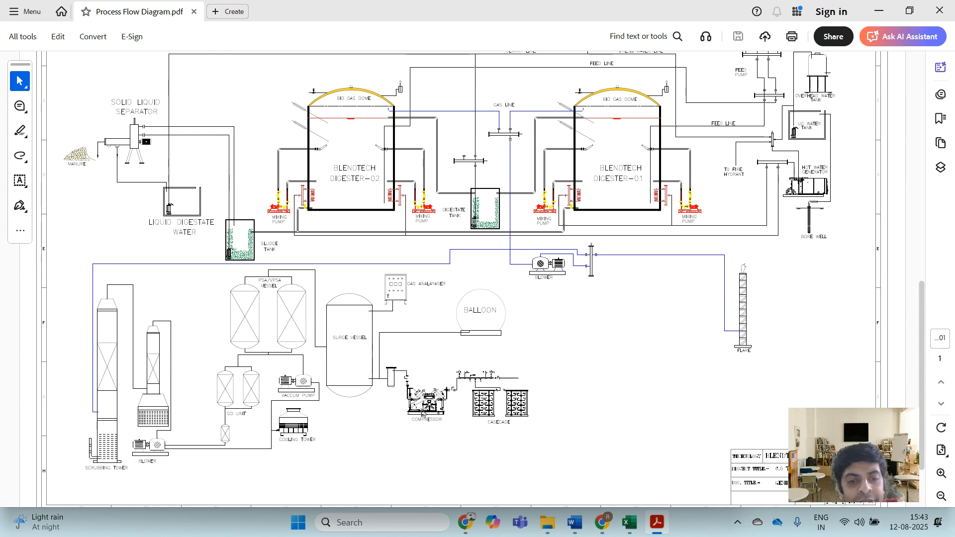
pyautogui.moveTo(379, 335)
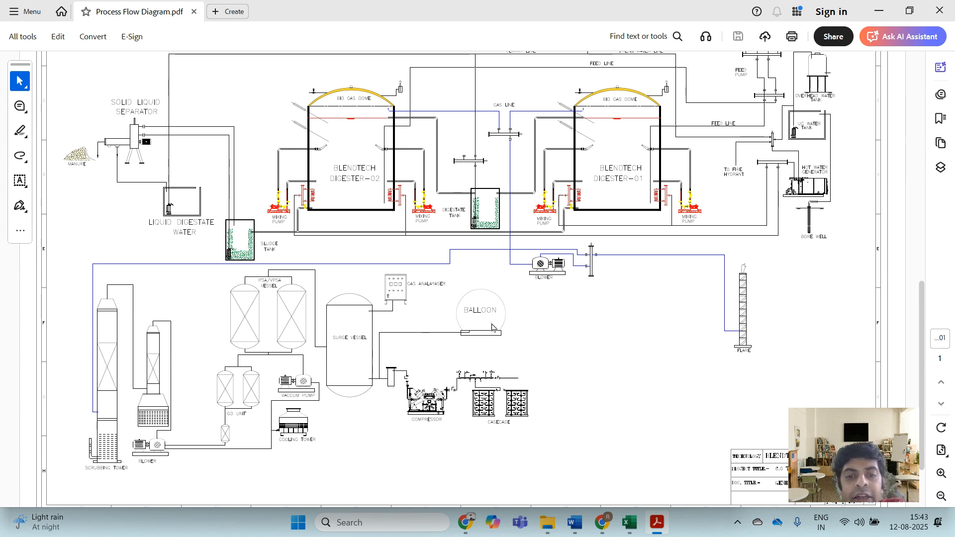
pyautogui.moveTo(491, 316)
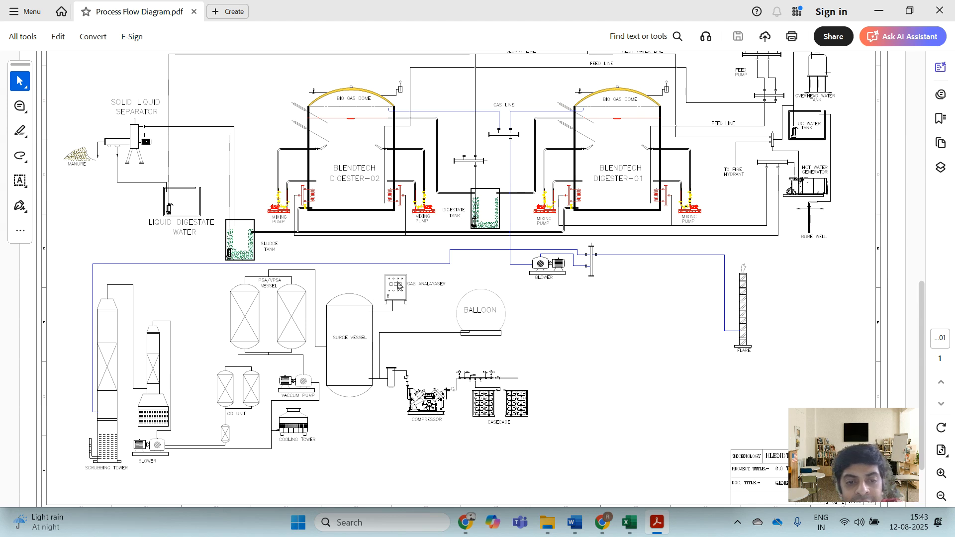
pyautogui.moveTo(401, 286)
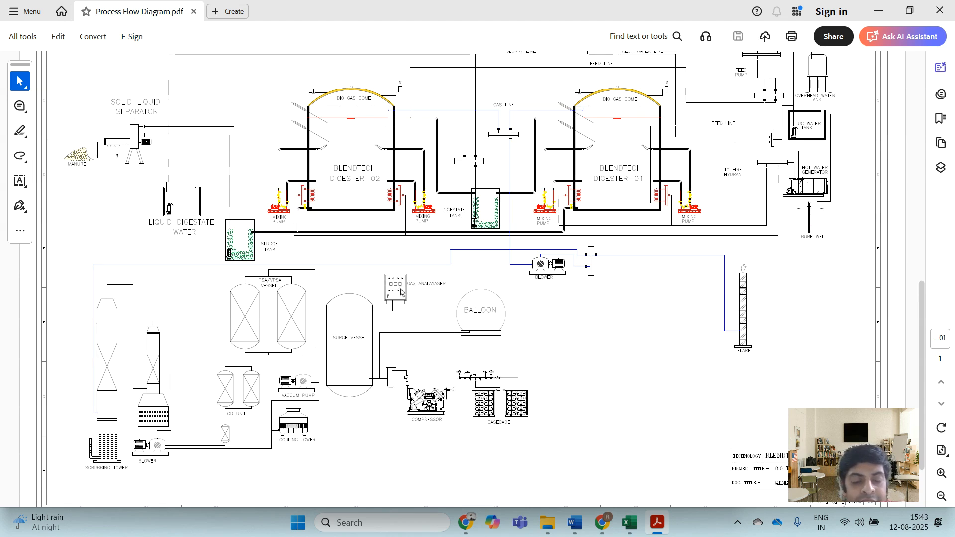
pyautogui.moveTo(398, 310)
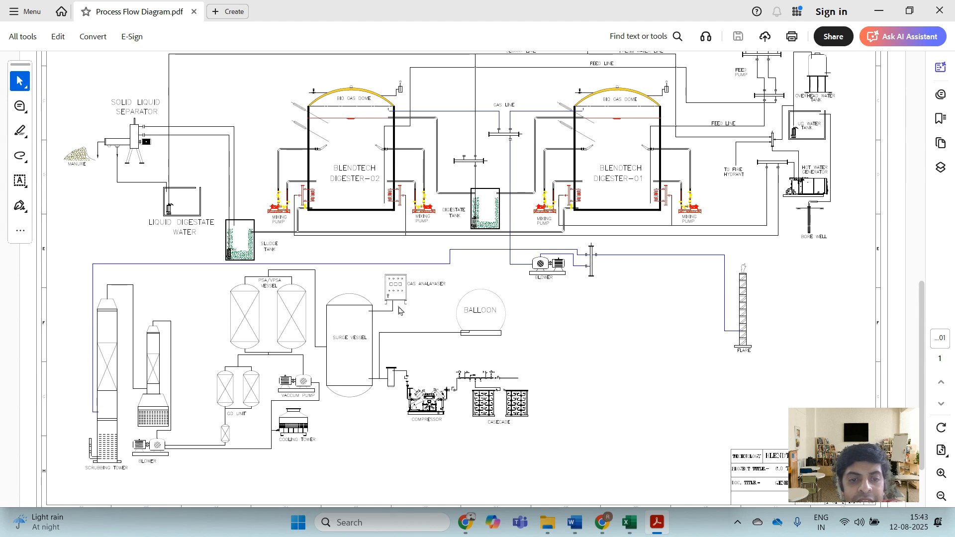
pyautogui.moveTo(390, 318)
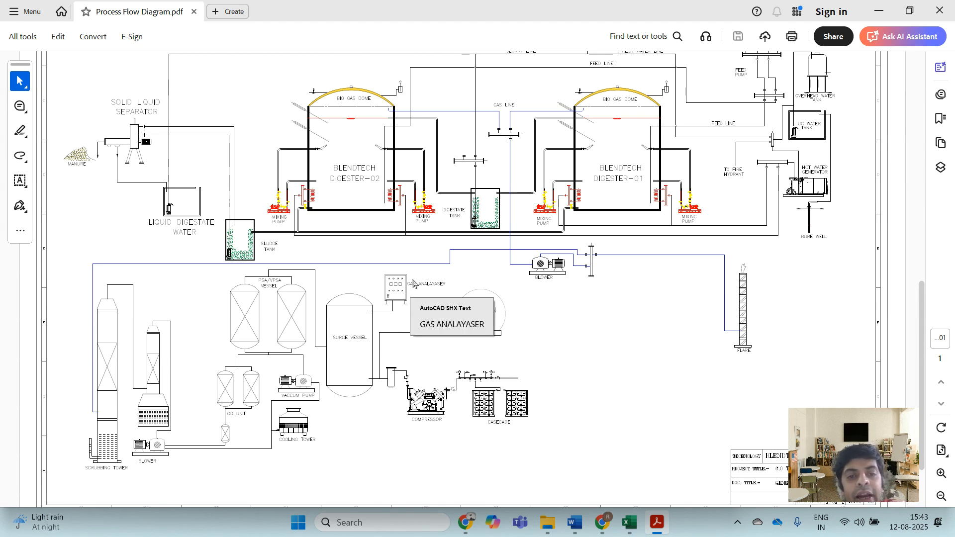
pyautogui.moveTo(413, 292)
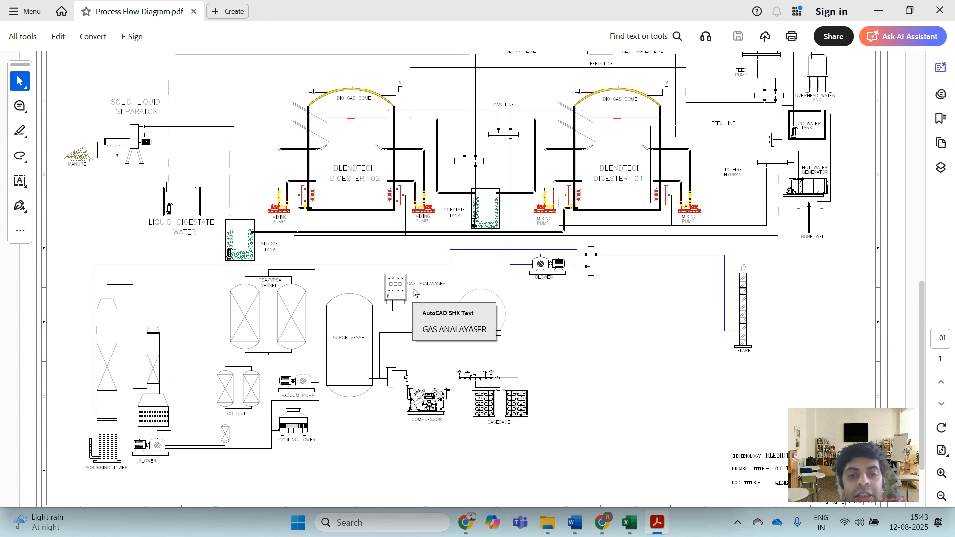
pyautogui.moveTo(387, 359)
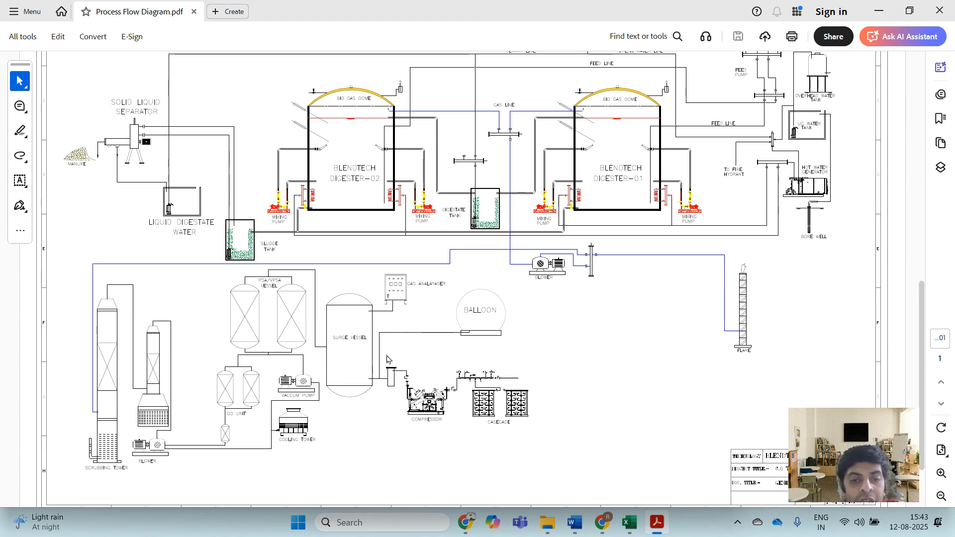
pyautogui.moveTo(378, 324)
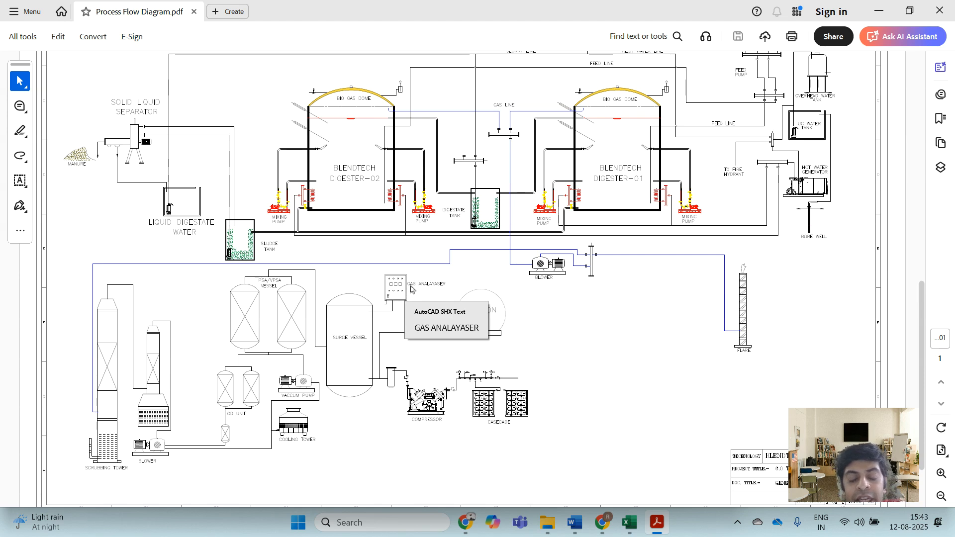
pyautogui.moveTo(379, 385)
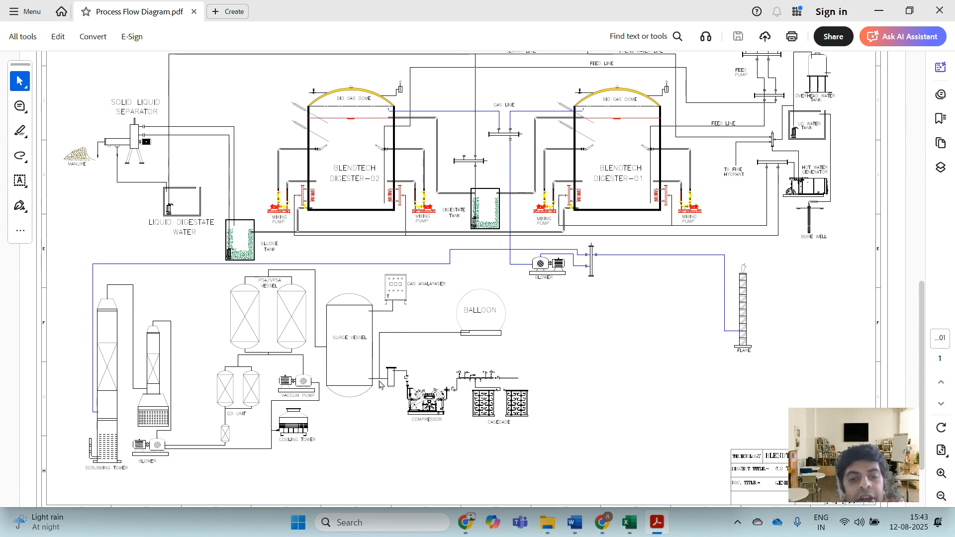
pyautogui.moveTo(417, 407)
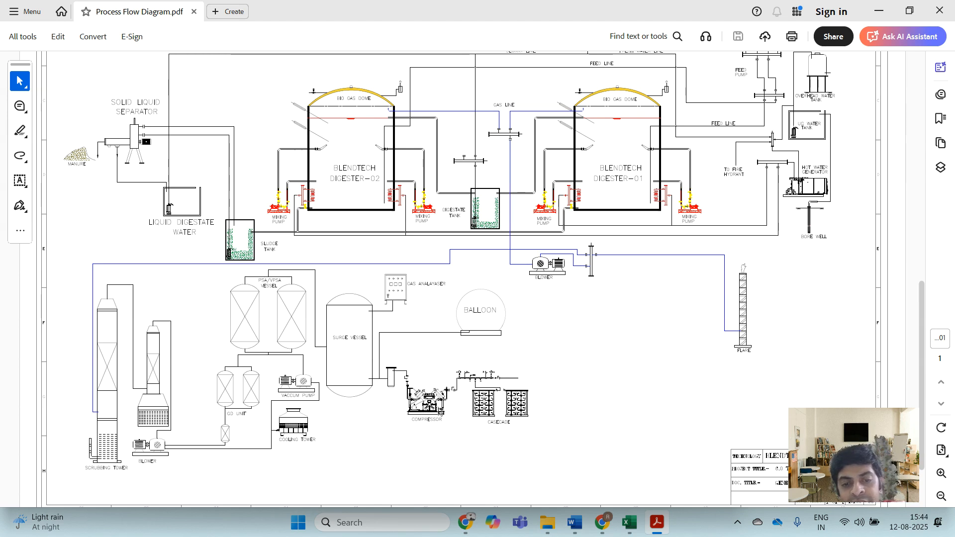
pyautogui.moveTo(436, 408)
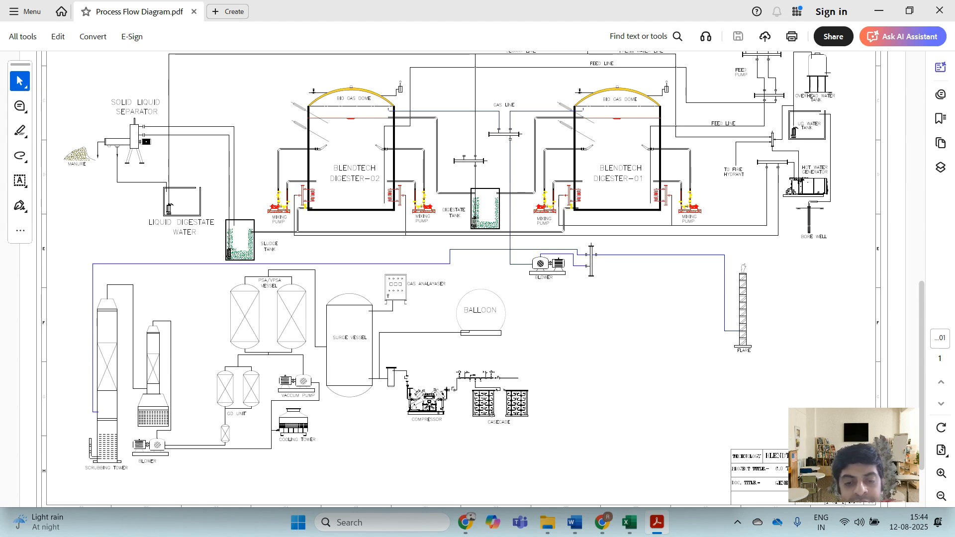
pyautogui.moveTo(530, 410)
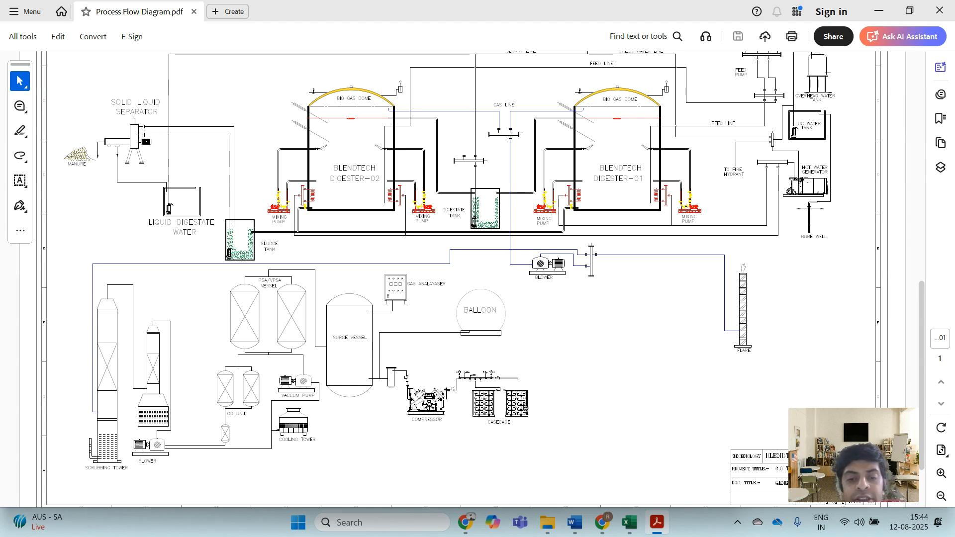
pyautogui.moveTo(534, 406)
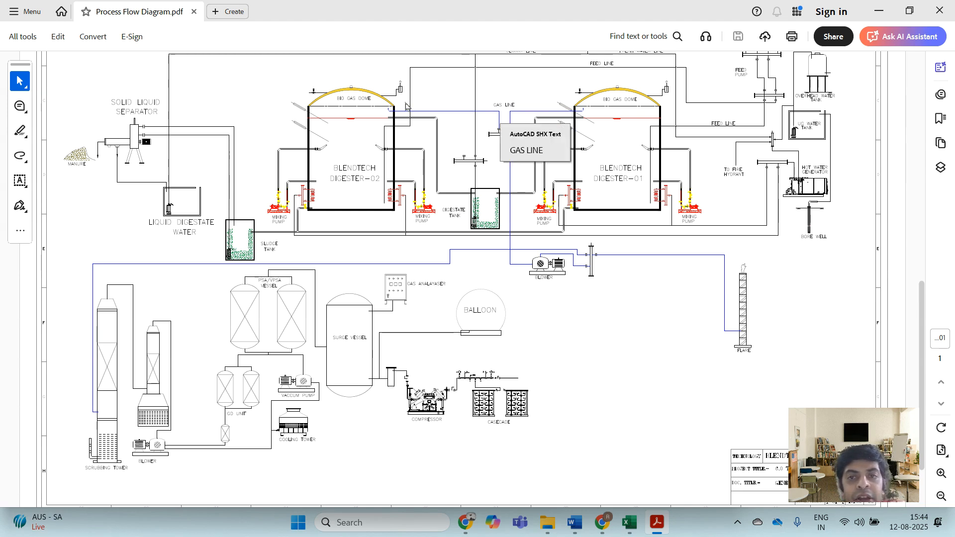
pyautogui.moveTo(344, 113)
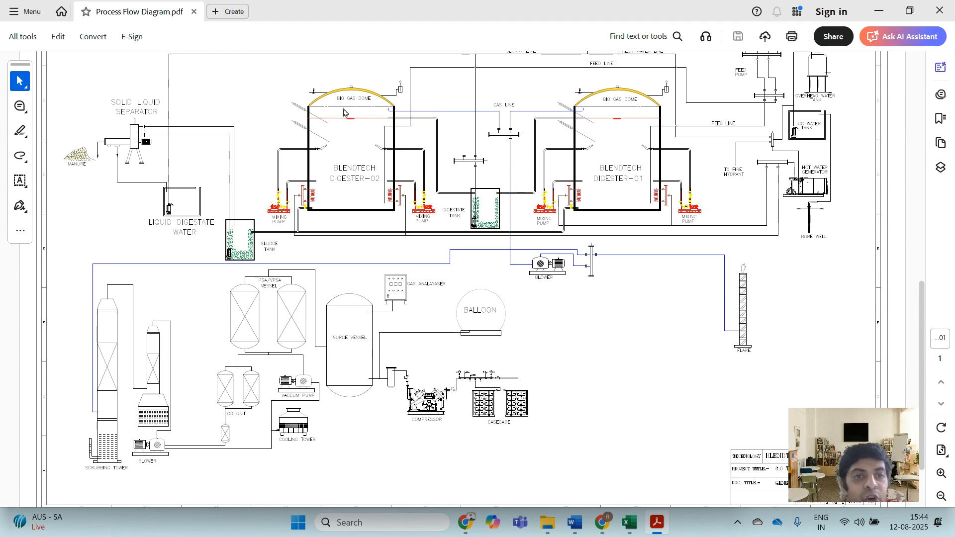
pyautogui.moveTo(282, 135)
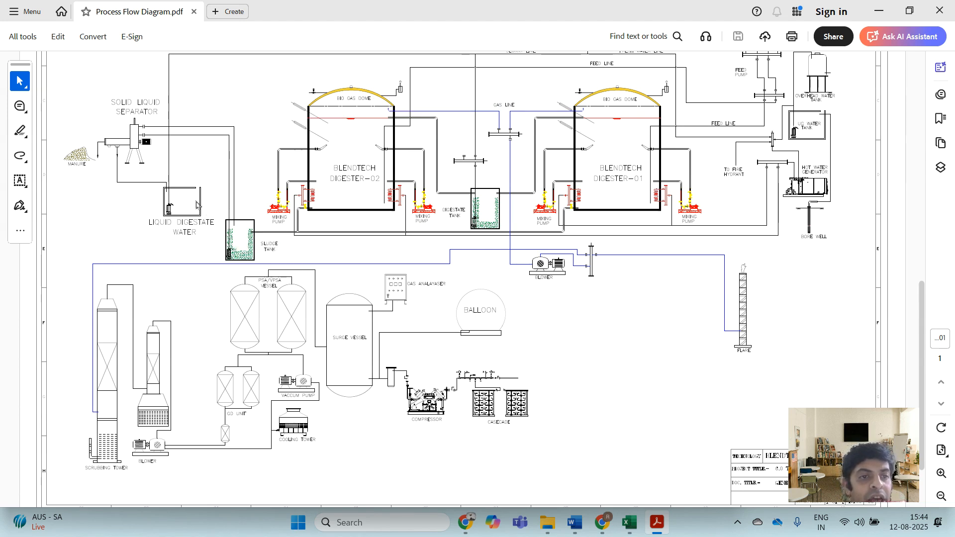
pyautogui.moveTo(242, 237)
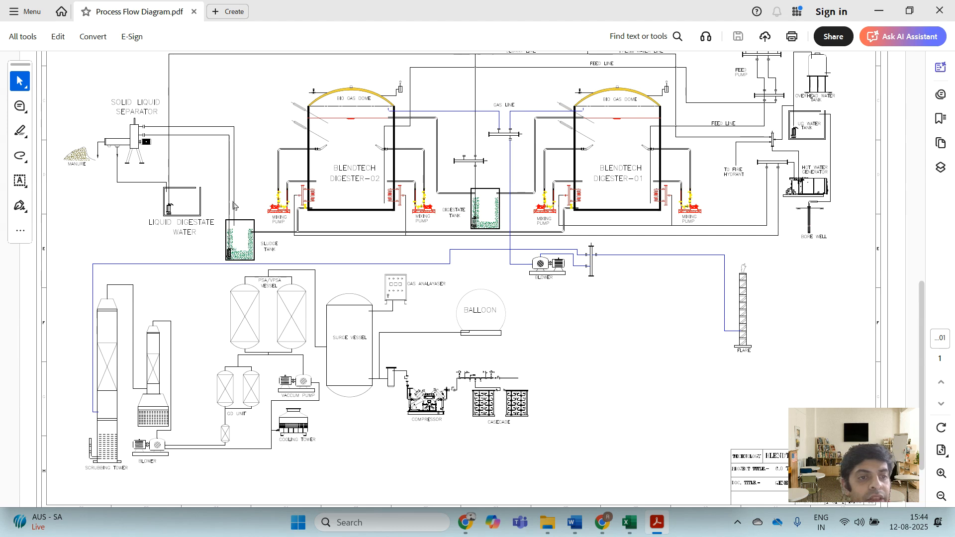
pyautogui.moveTo(240, 245)
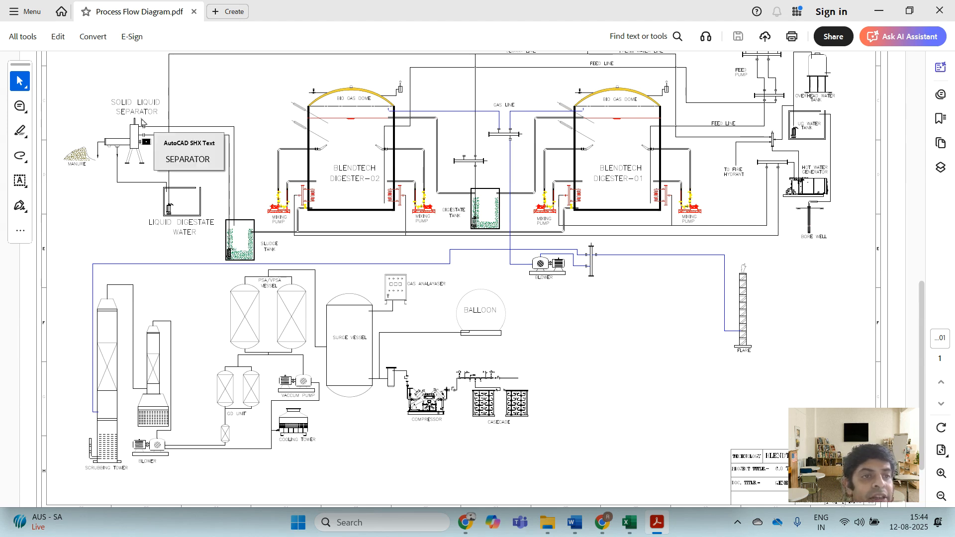
pyautogui.moveTo(147, 113)
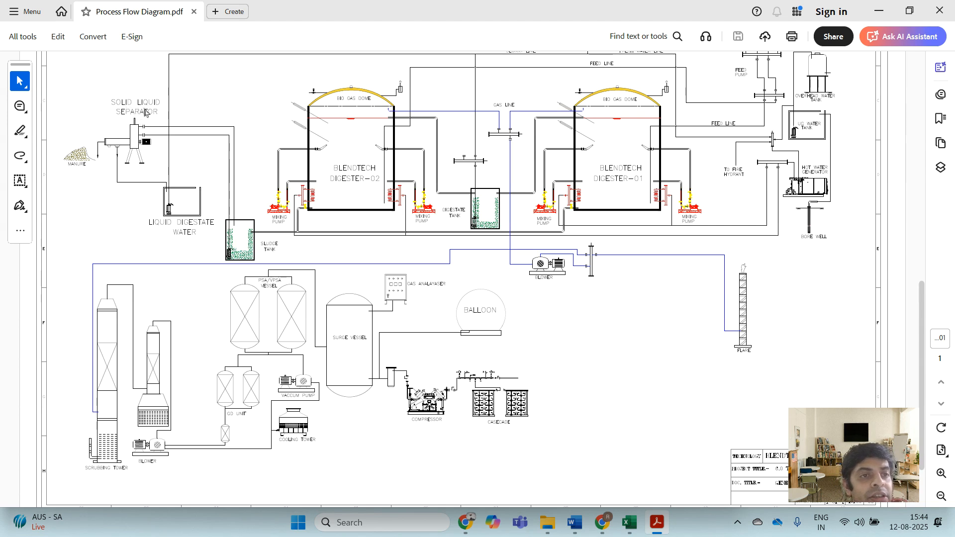
pyautogui.moveTo(139, 147)
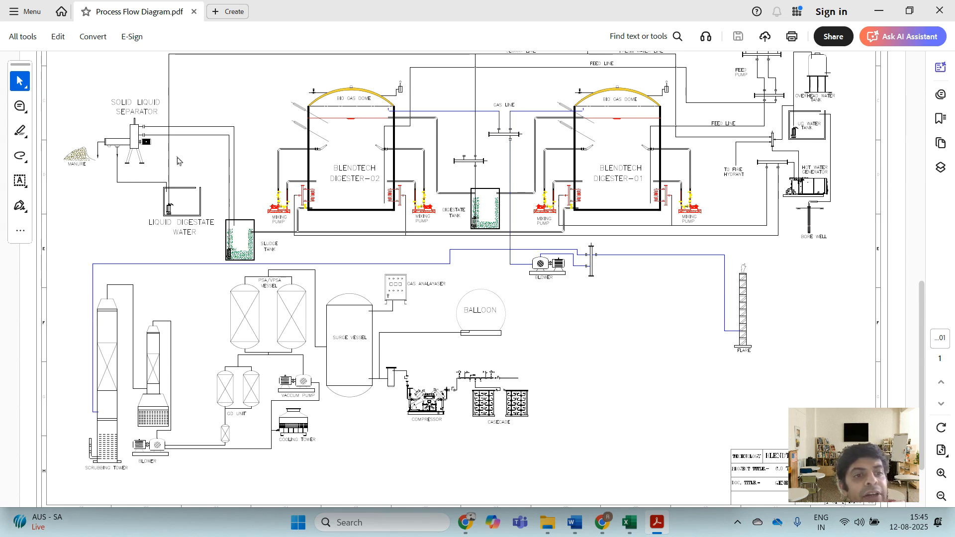
pyautogui.moveTo(196, 202)
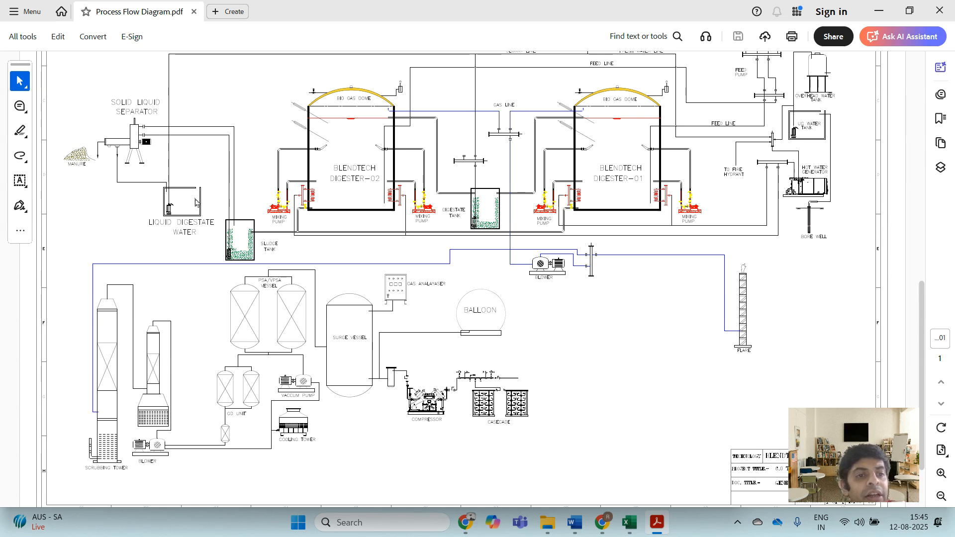